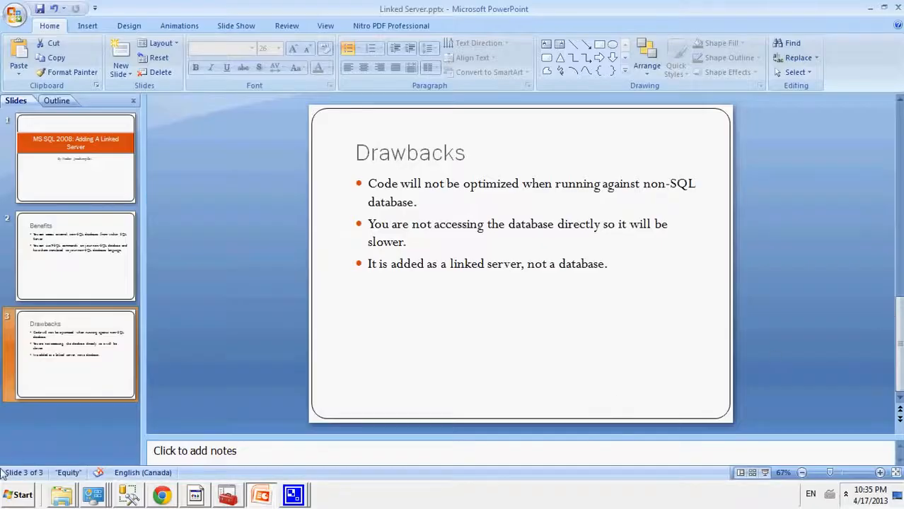
- Go through Control Panel and System and Security to the Administrative Tools folder
click(18, 494)
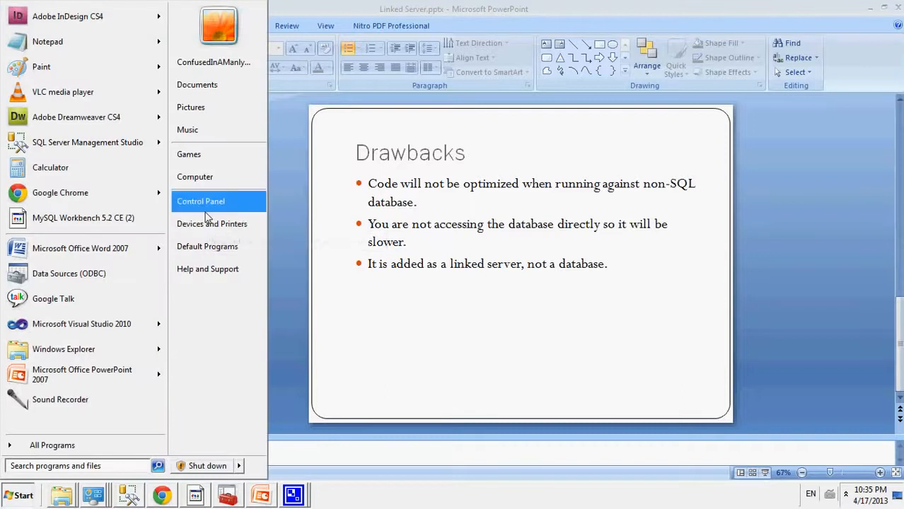
click(200, 201)
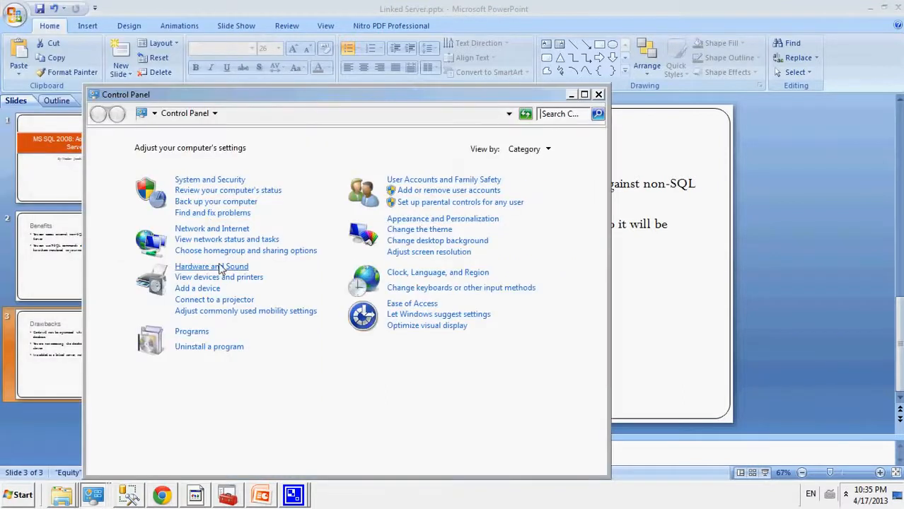
mouse_move(211, 267)
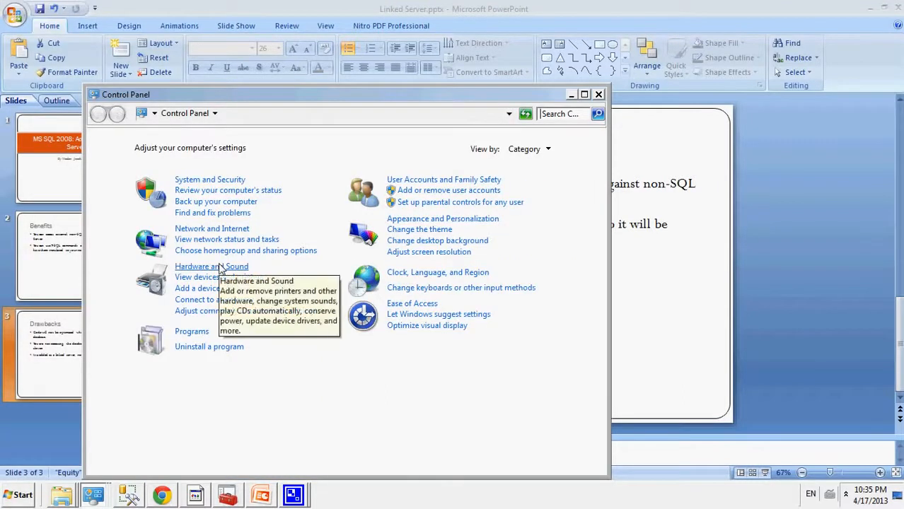
mouse_move(209, 179)
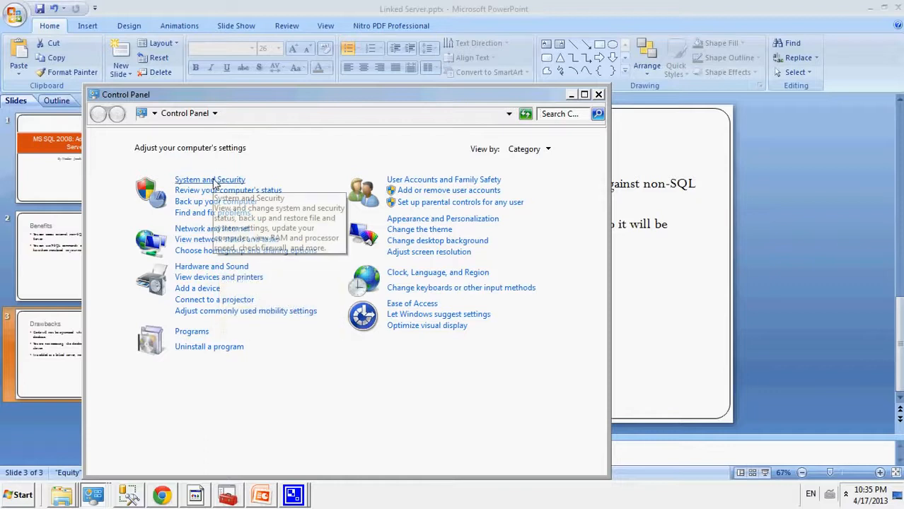
mouse_move(210, 179)
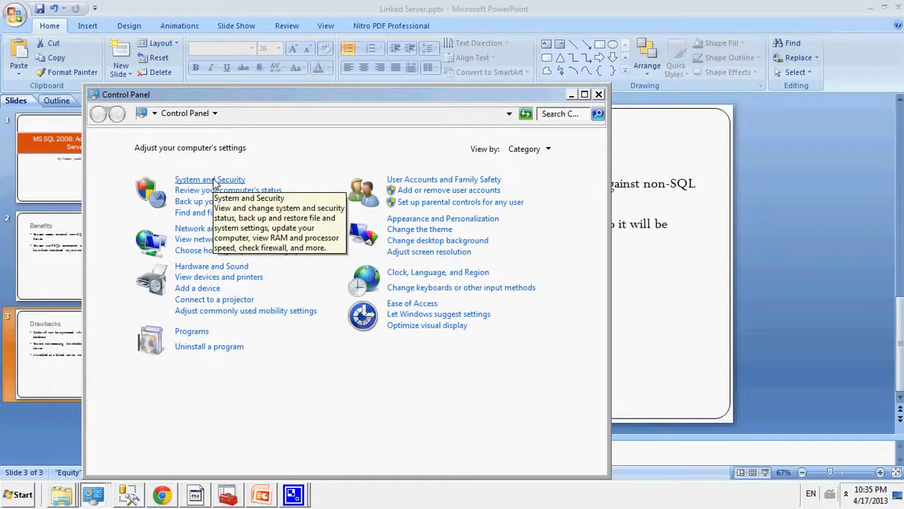
click(210, 179)
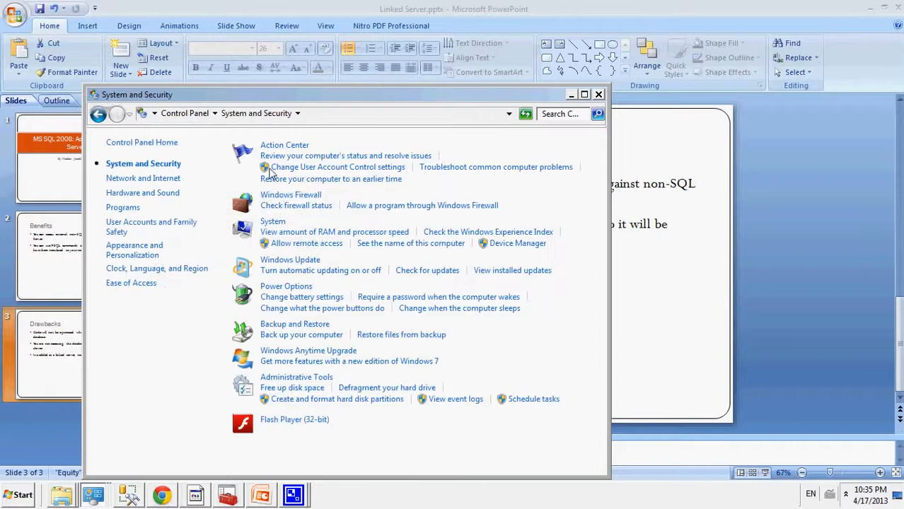
mouse_move(297, 377)
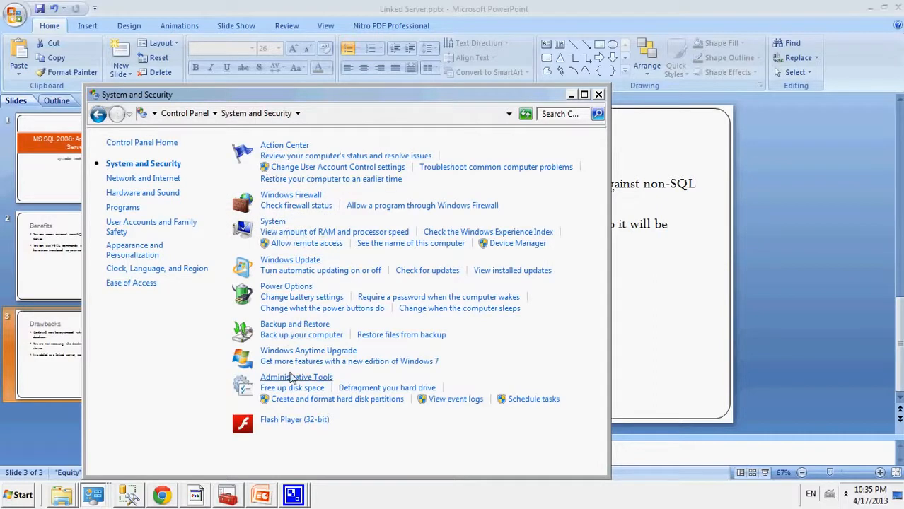
click(296, 377)
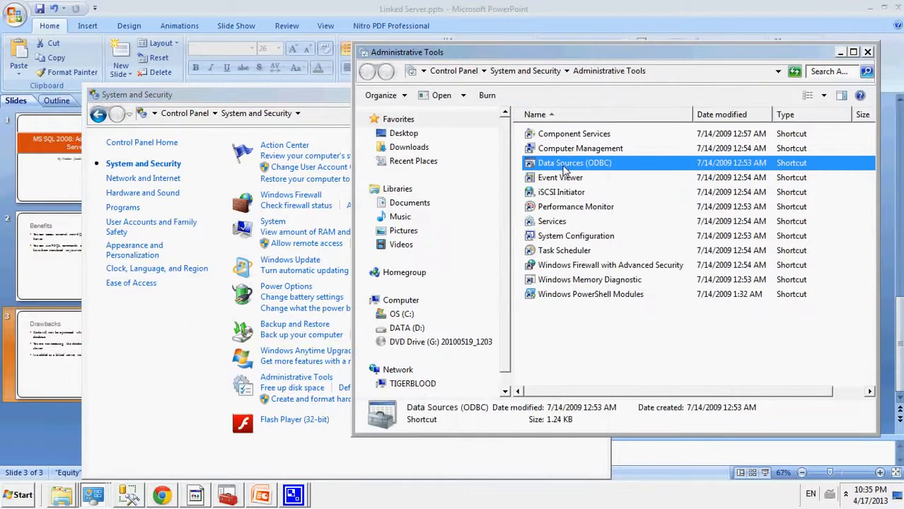
mouse_move(574, 163)
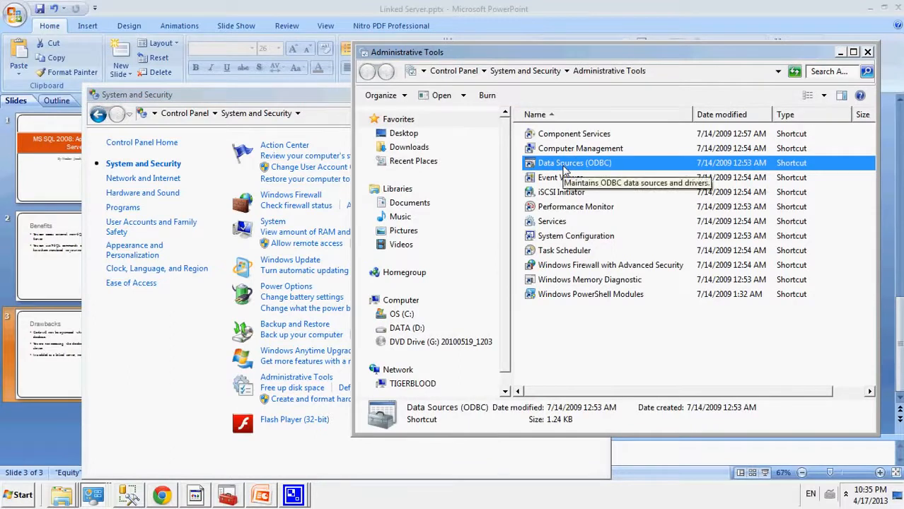
- Open Data Sources (ODBC) on the Drivers tab and select MySQL ODBC 5.2a Driver
double_click(575, 163)
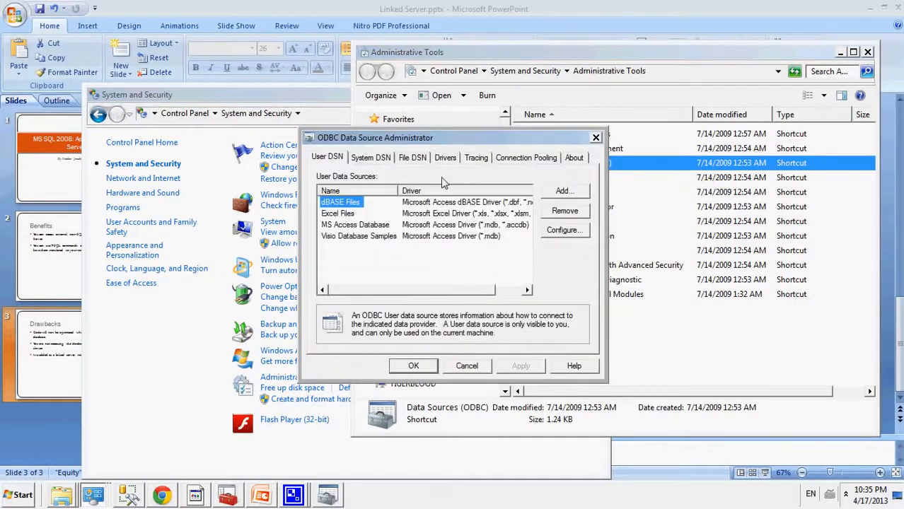
click(445, 157)
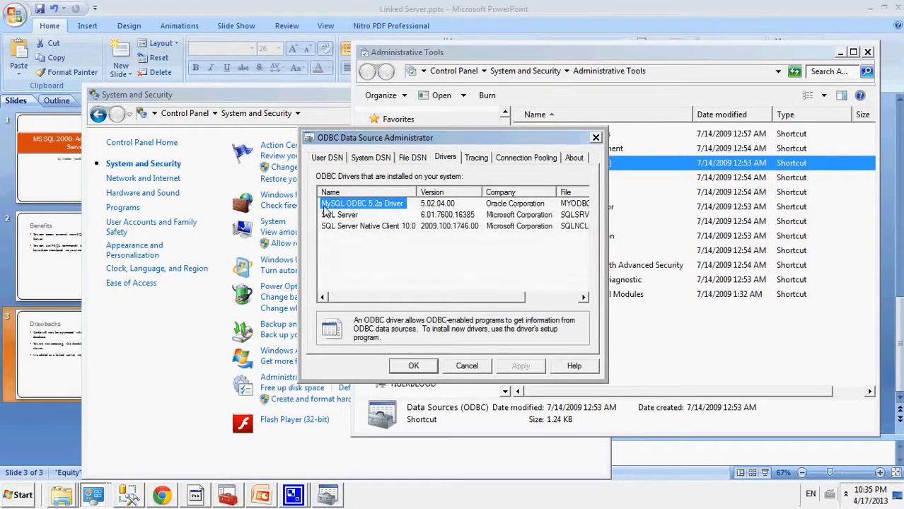
mouse_move(378, 211)
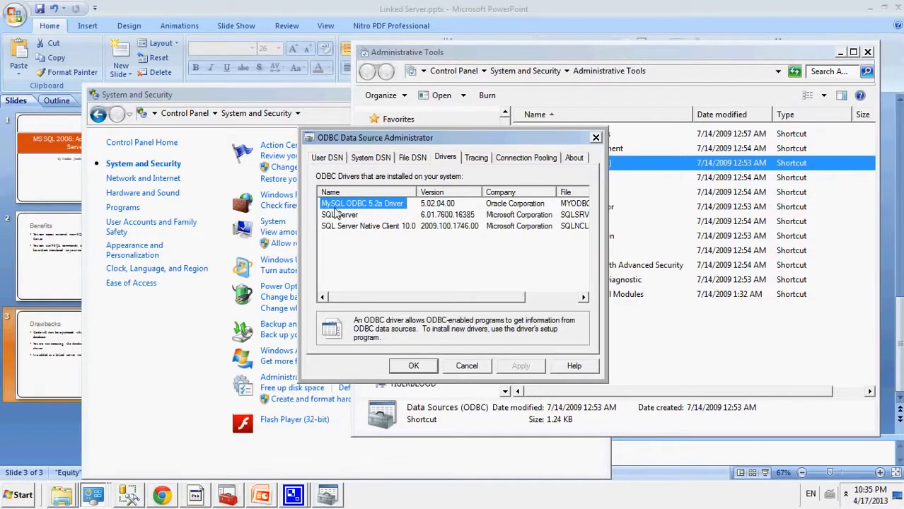
mouse_move(359, 213)
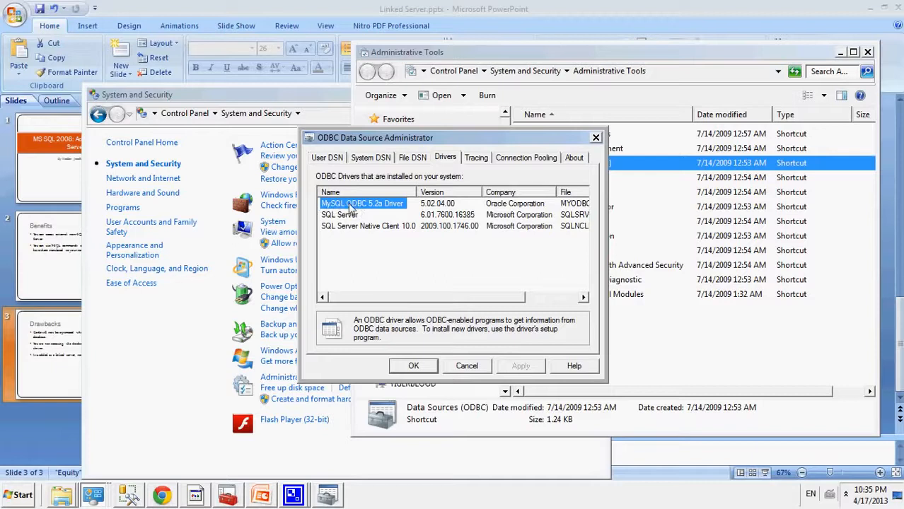
mouse_move(398, 211)
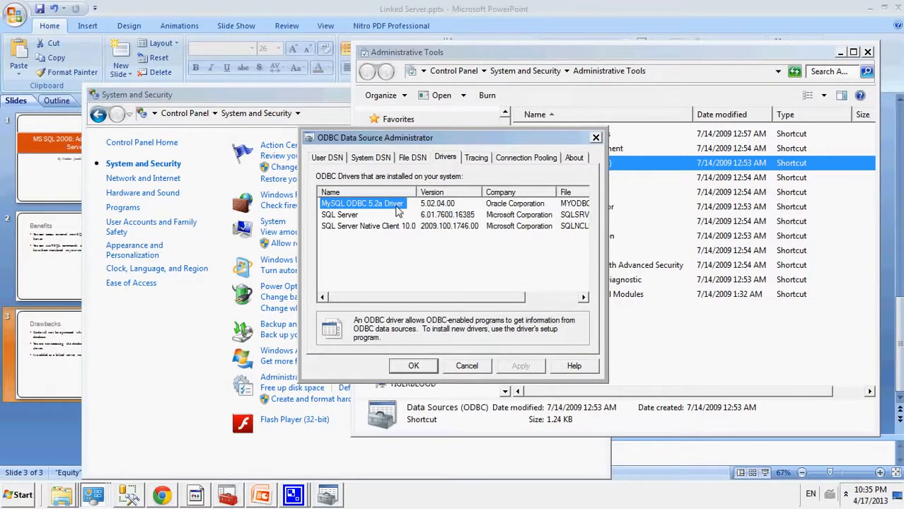
mouse_move(365, 211)
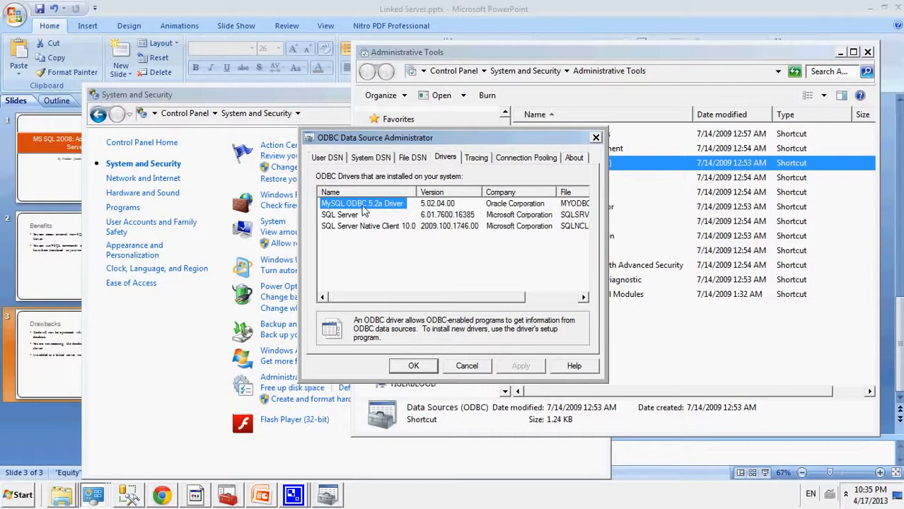
mouse_move(428, 232)
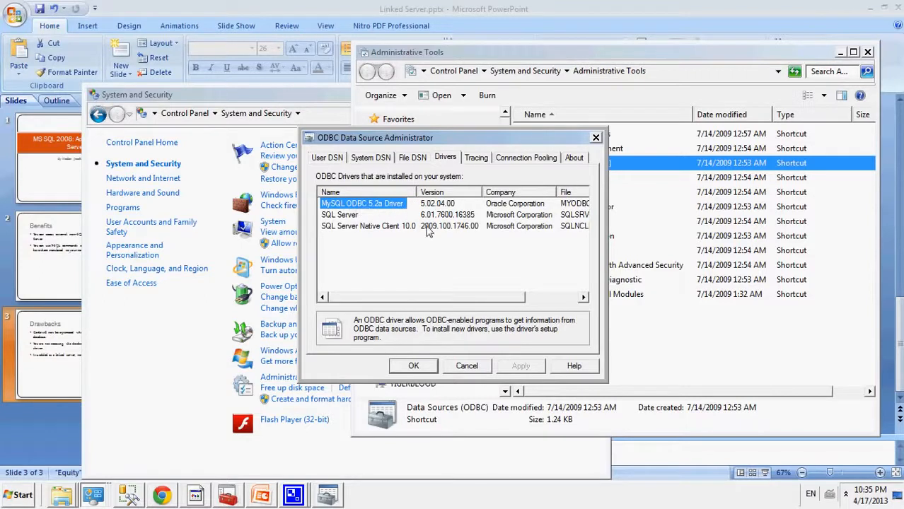
mouse_move(407, 276)
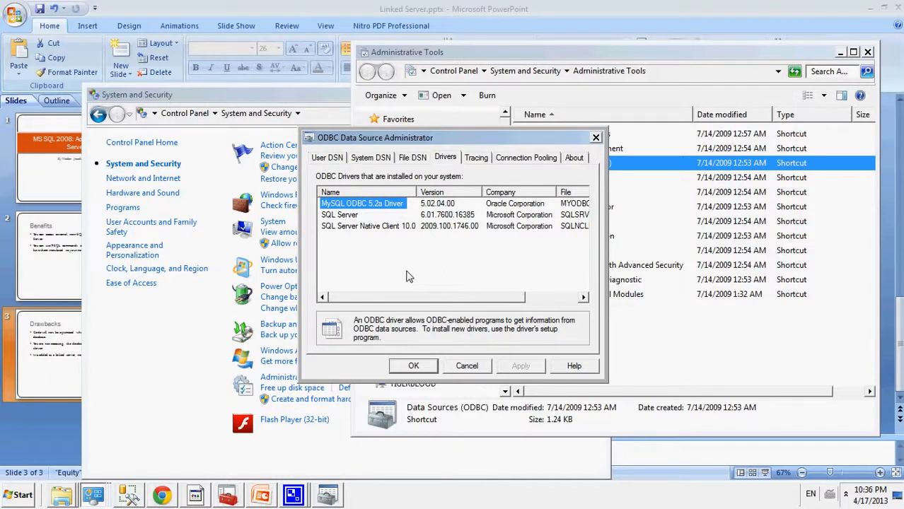
mouse_move(388, 214)
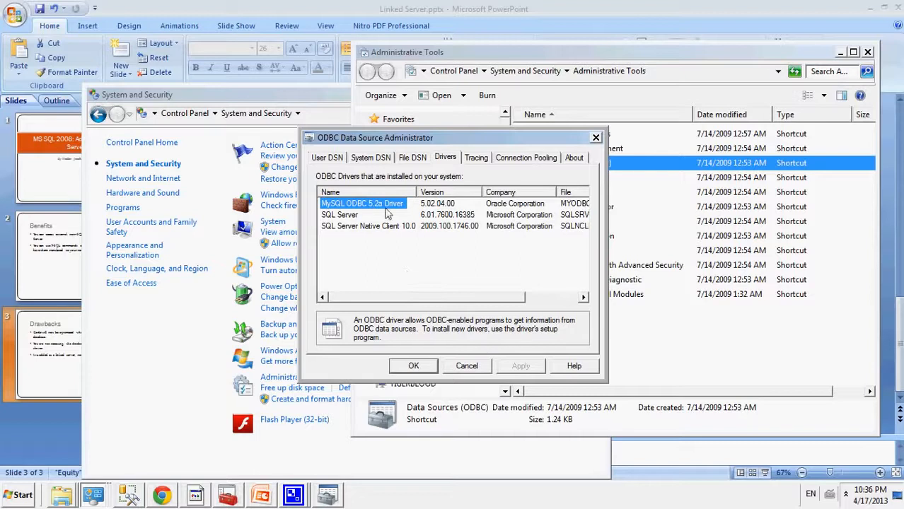
mouse_move(403, 212)
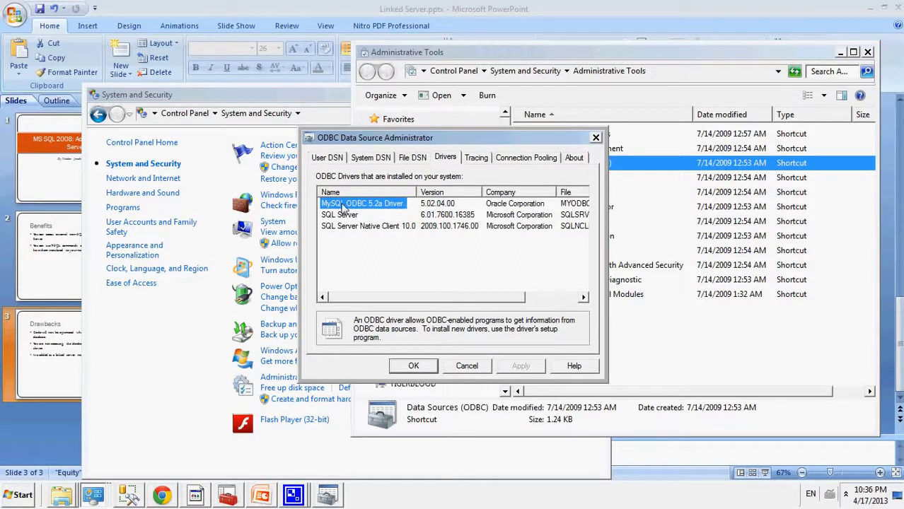
mouse_move(352, 235)
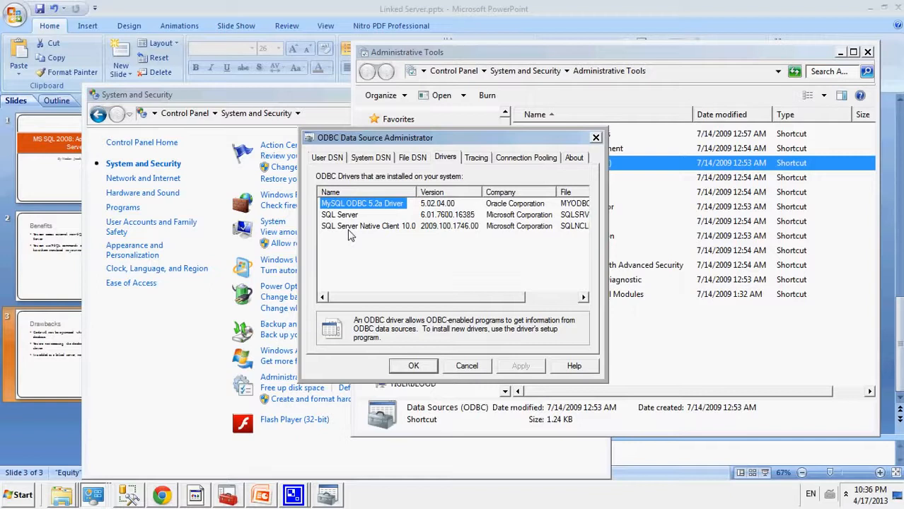
mouse_move(352, 214)
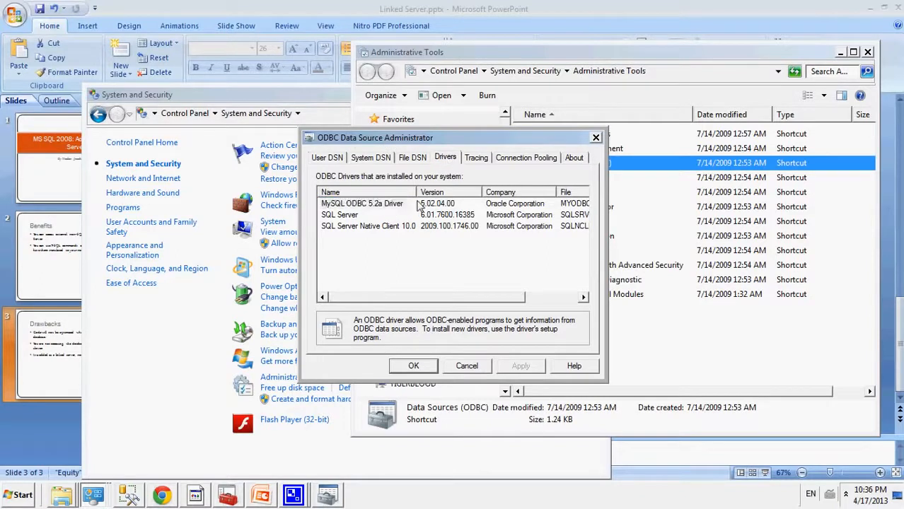
click(362, 203)
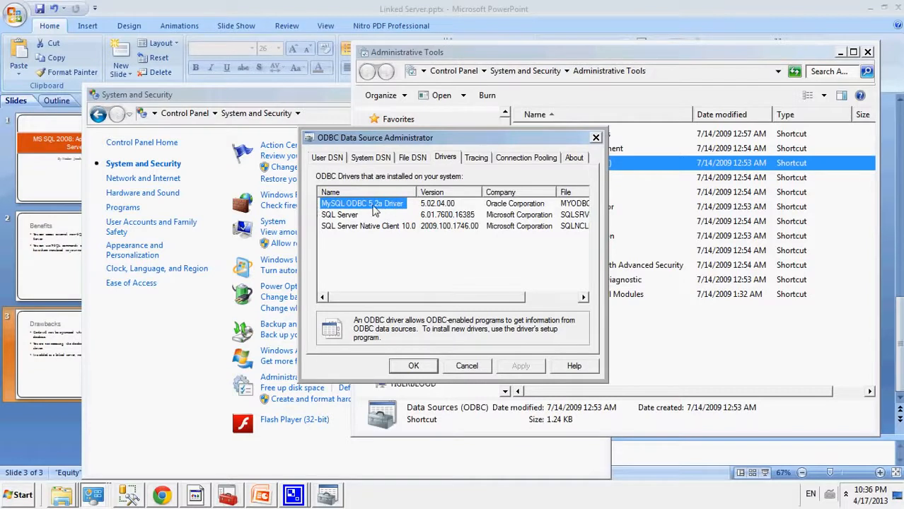
mouse_move(375, 165)
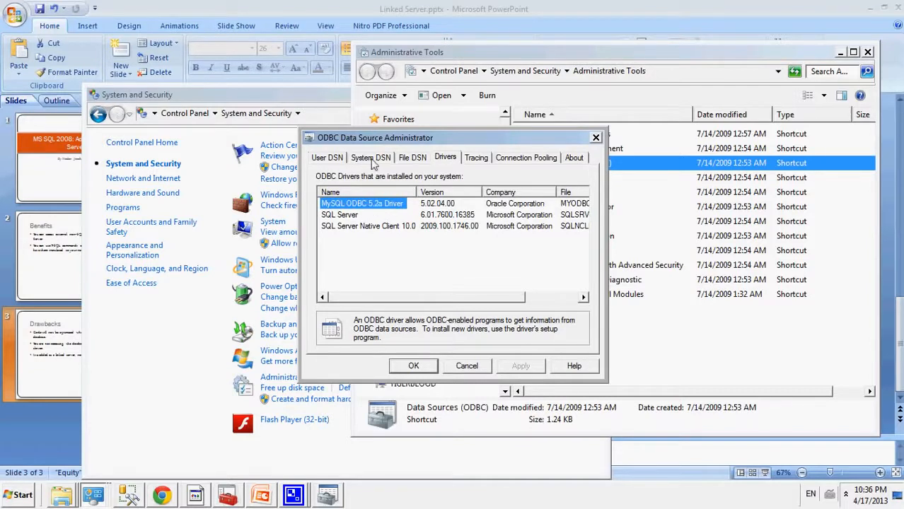
- Add a new System DSN based on the MySQL ODBC 5.2a Driver
click(371, 157)
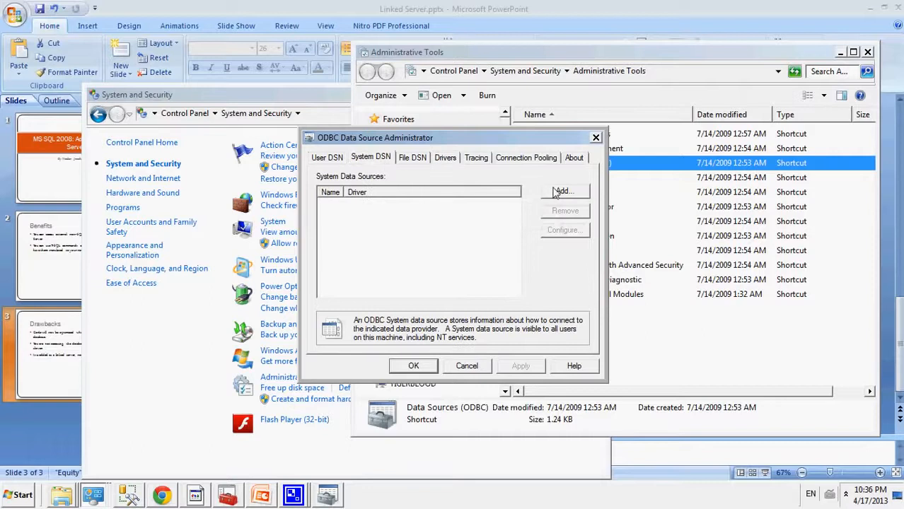
click(564, 191)
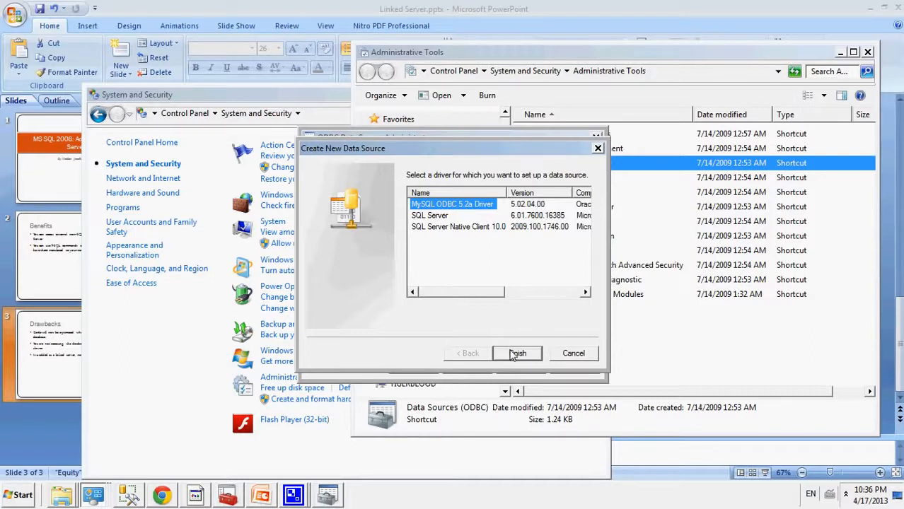
click(517, 353)
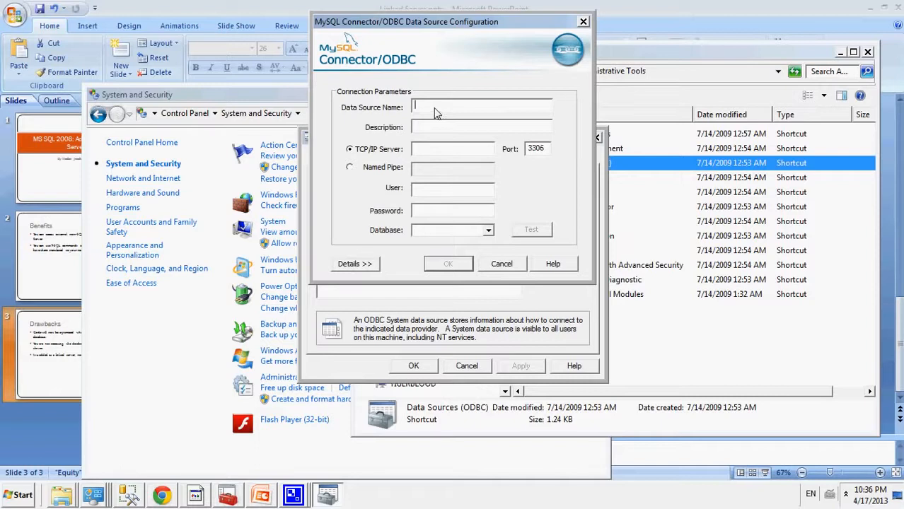
- Enter the MySQL data source name, localhost server and user root
text(lod)
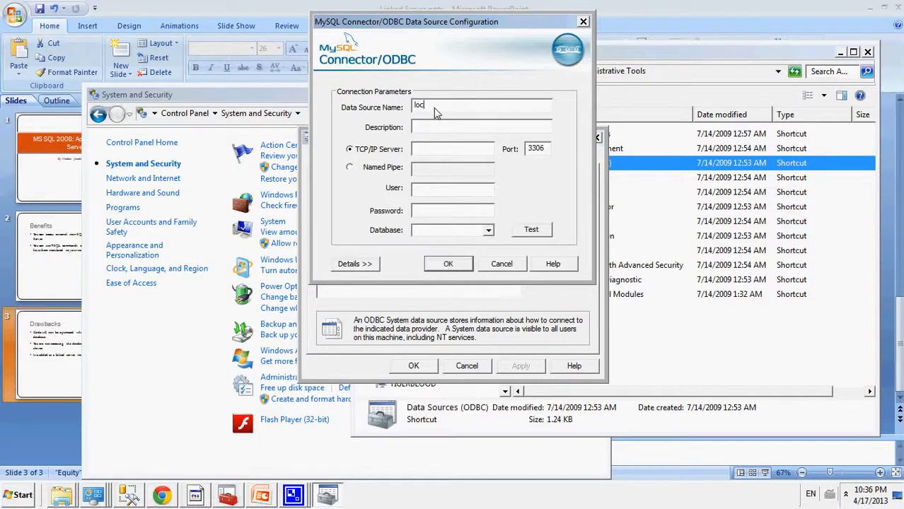
text(MySQL)
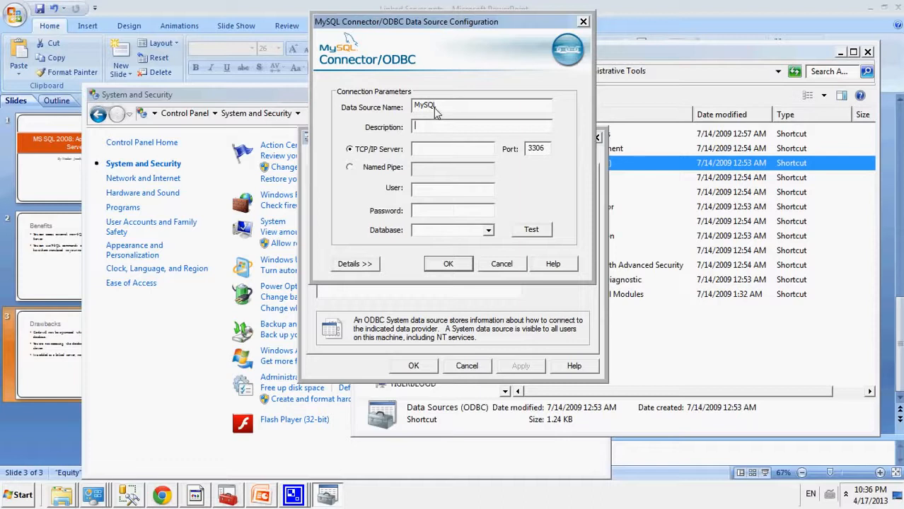
text(localhost)
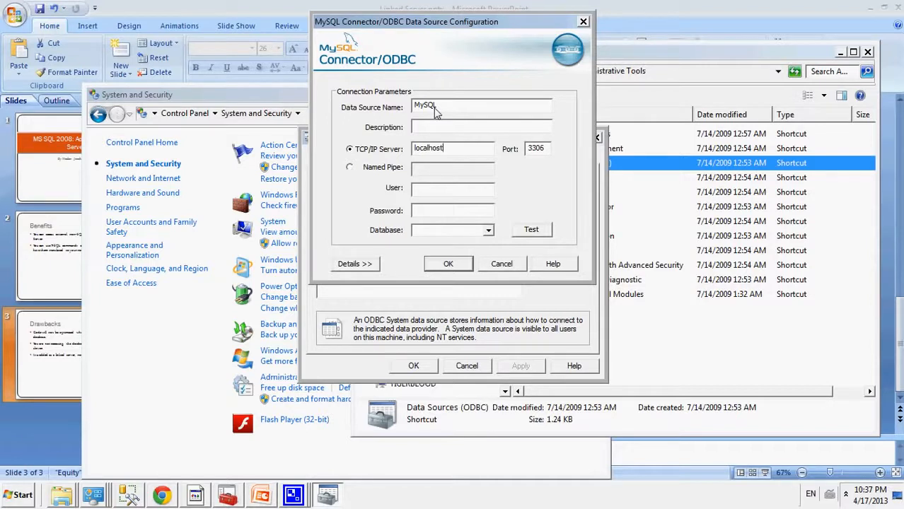
text(r)
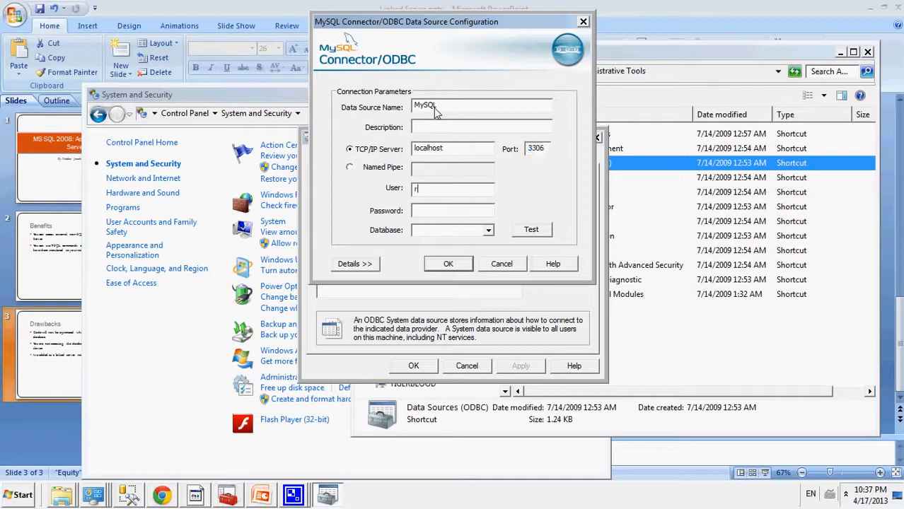
text(oot)
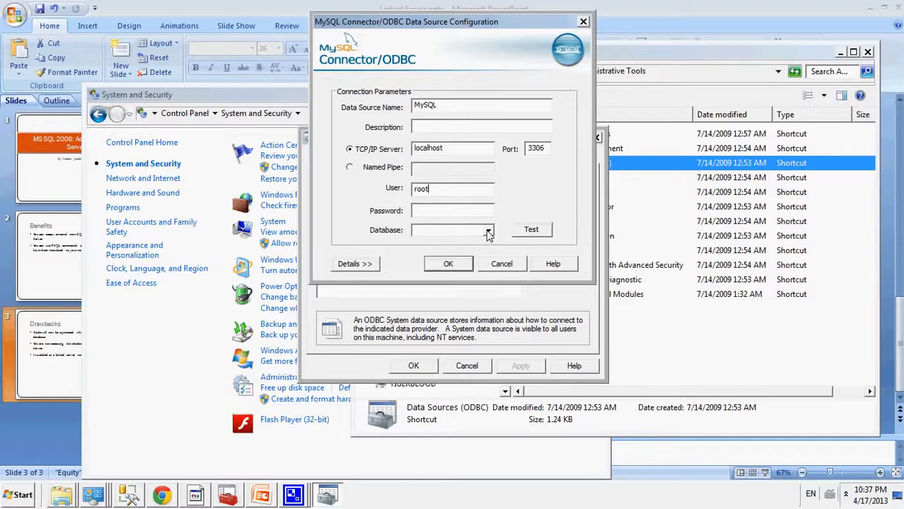
- Pick the jbank database, test the connection successfully, and save the data source
click(488, 229)
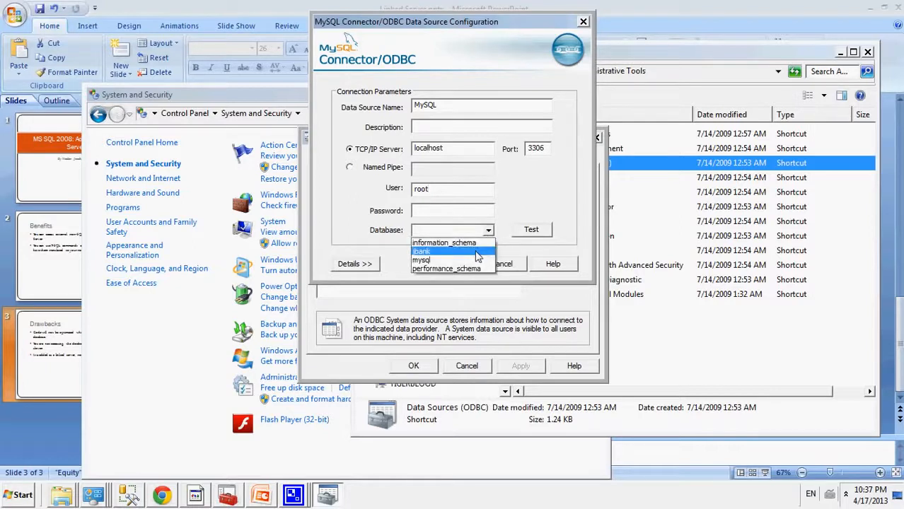
click(422, 251)
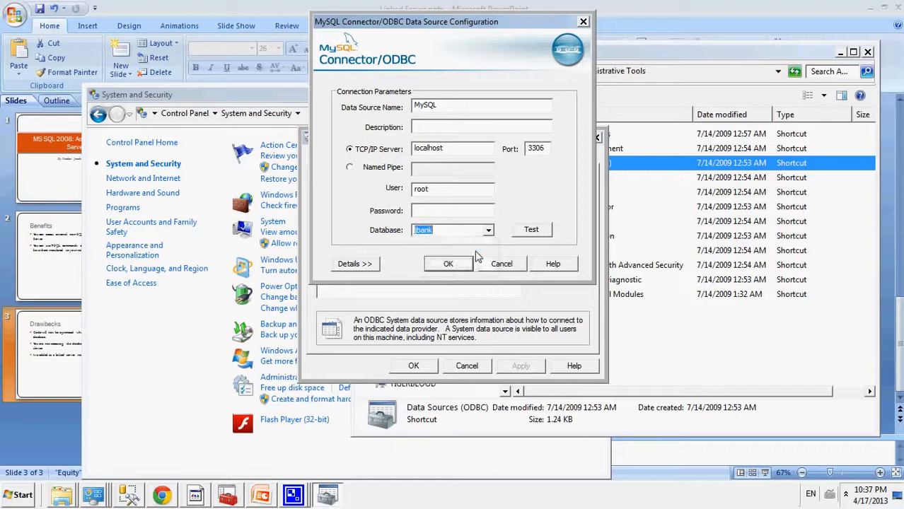
click(531, 229)
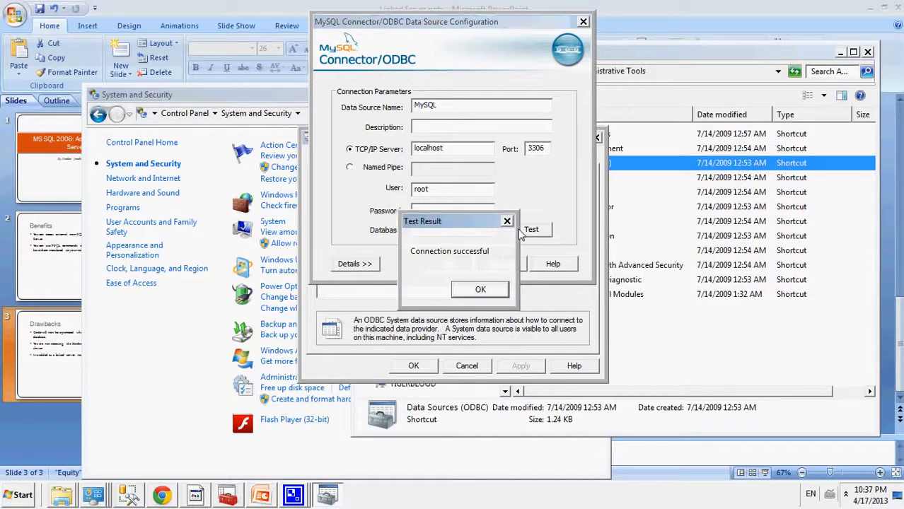
click(479, 289)
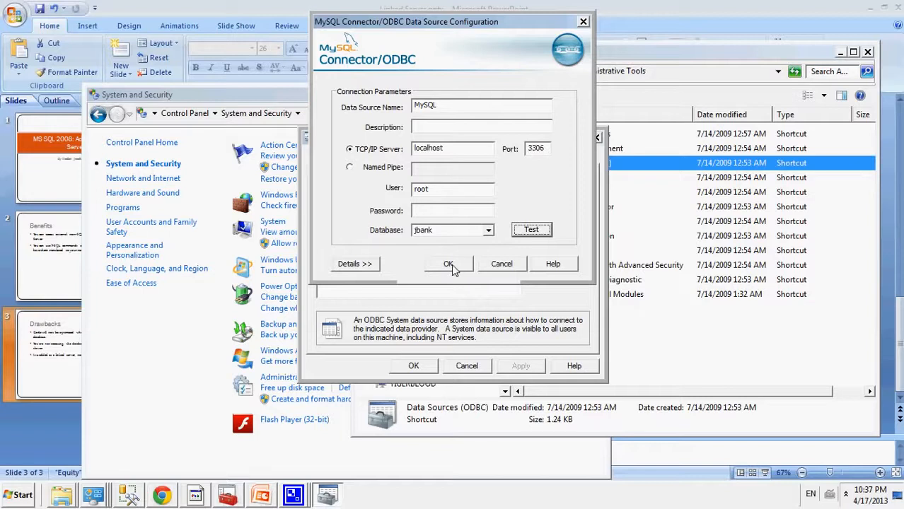
click(448, 264)
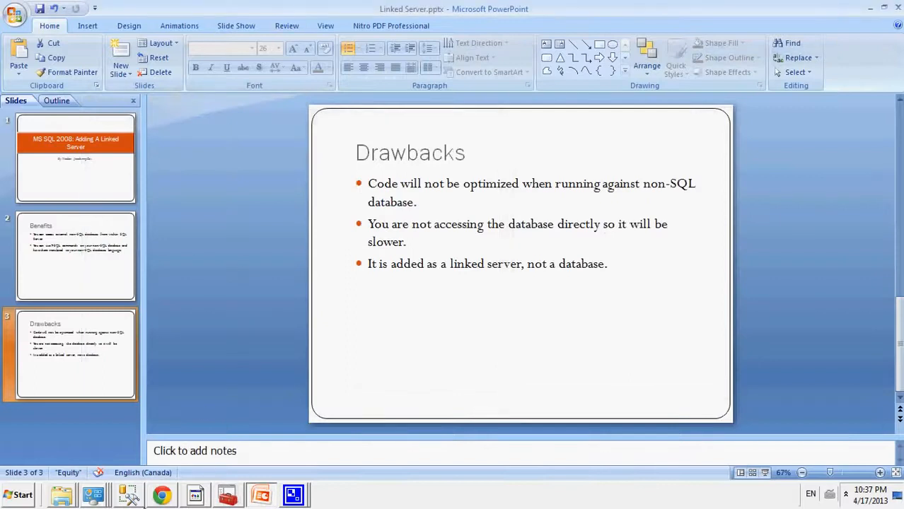
- Return to Management Studio, select the local server, and re-expand Server Objects
click(93, 495)
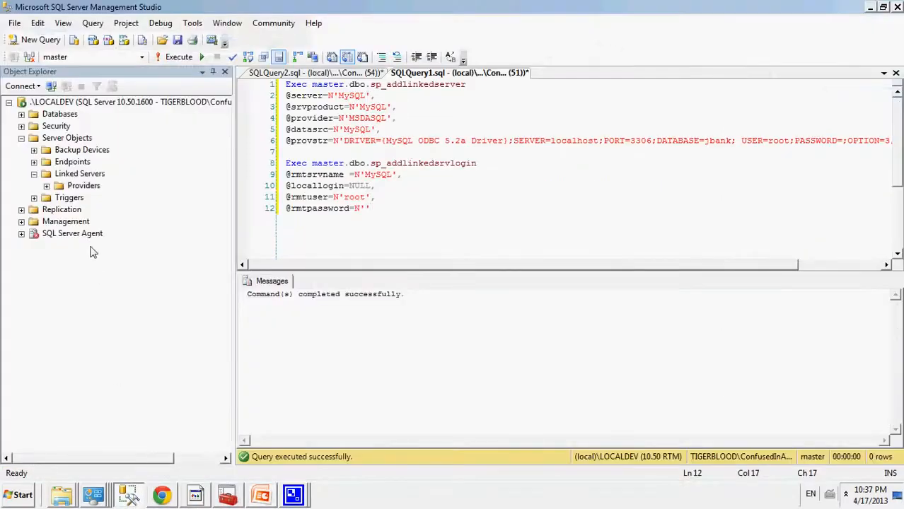
mouse_move(49, 102)
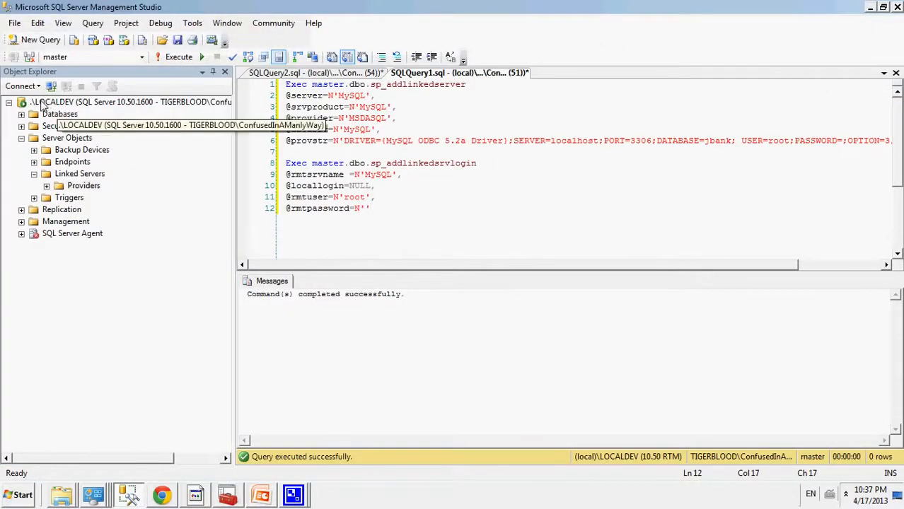
click(130, 101)
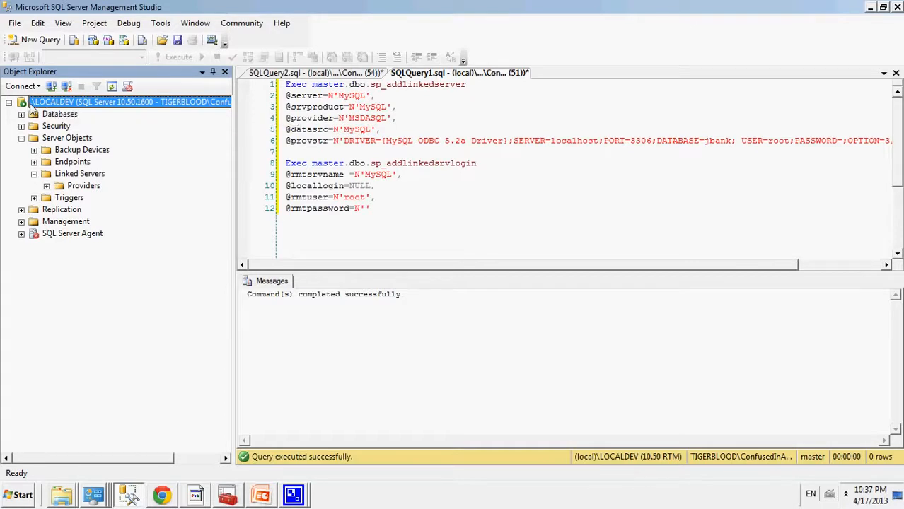
mouse_move(75, 159)
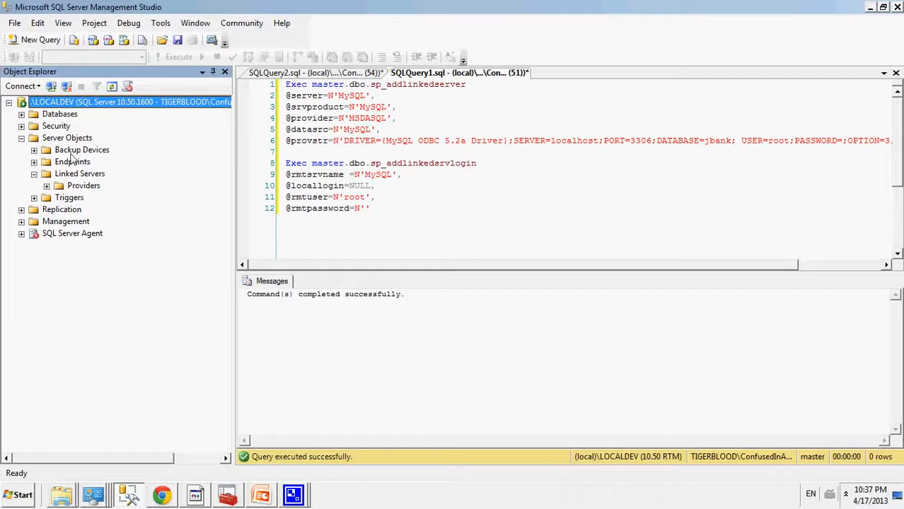
click(21, 137)
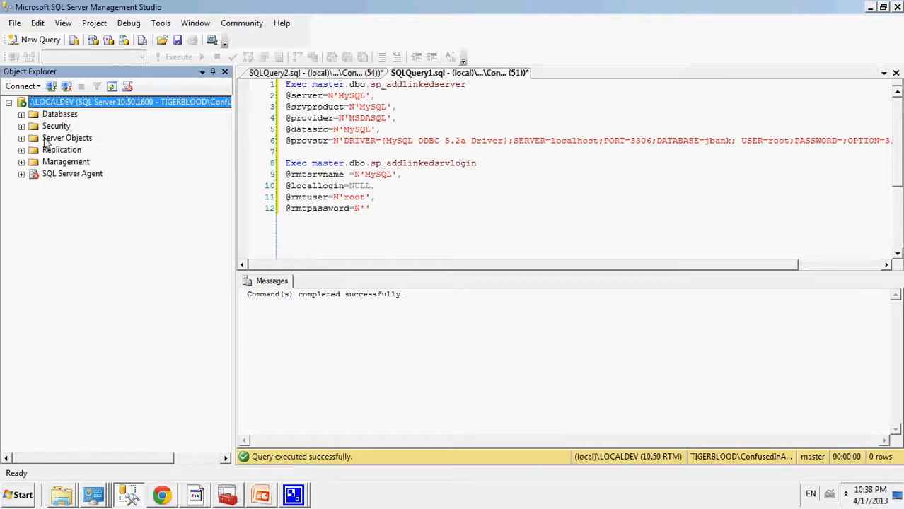
click(22, 138)
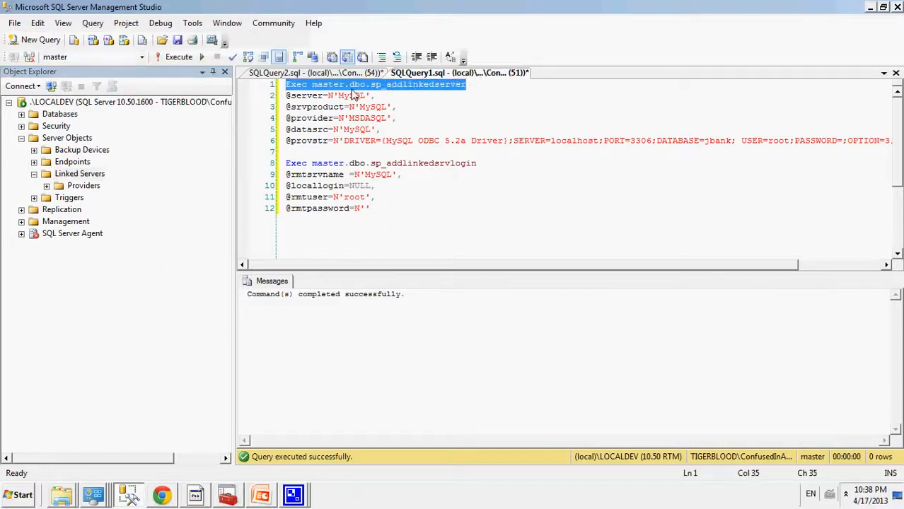
click(363, 84)
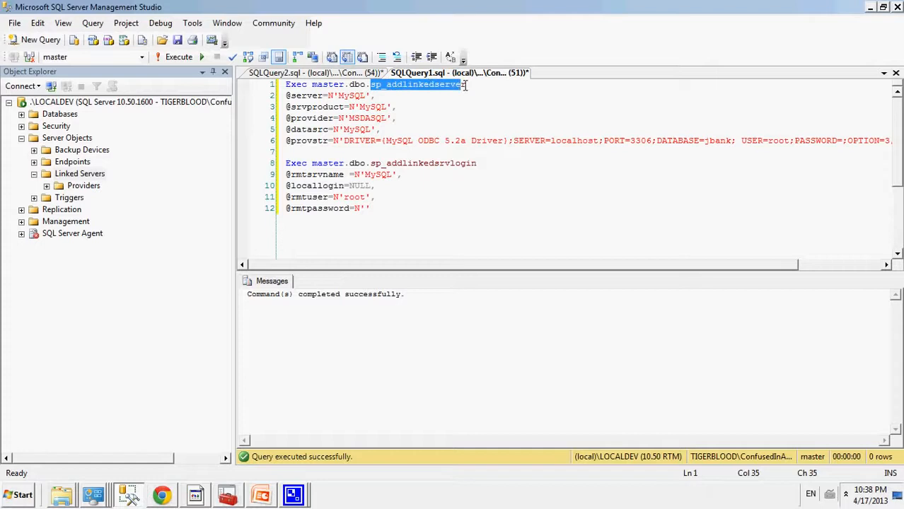
click(476, 84)
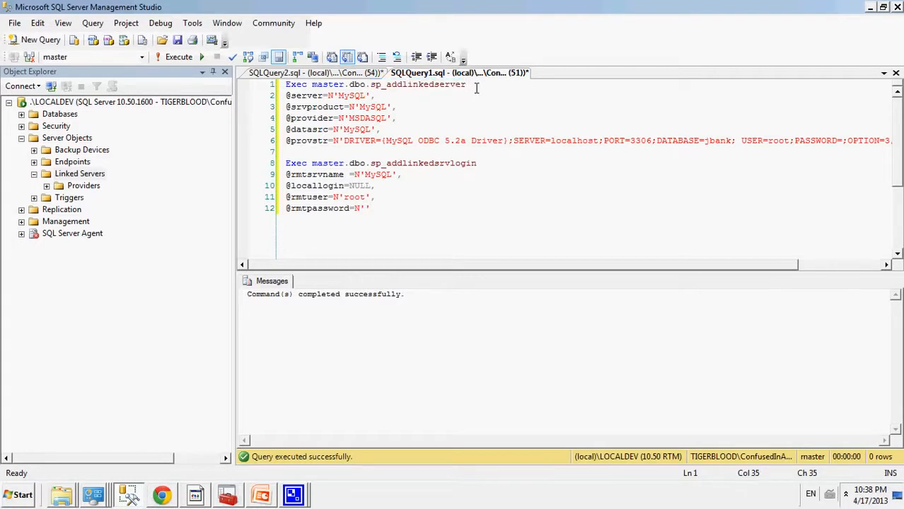
click(467, 84)
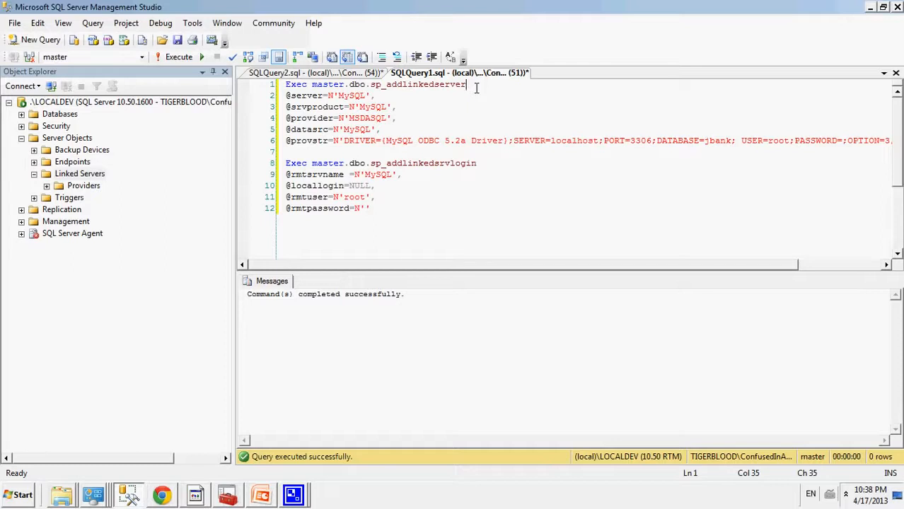
mouse_move(349, 94)
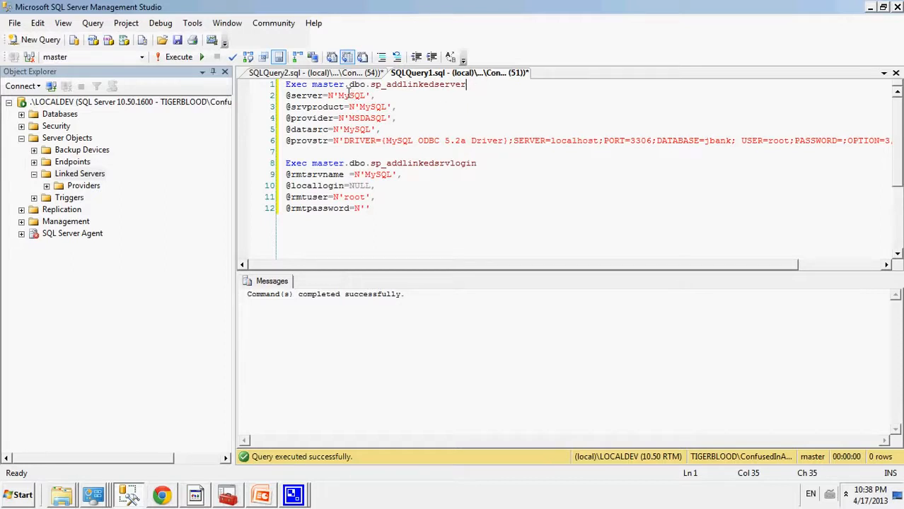
double_click(353, 95)
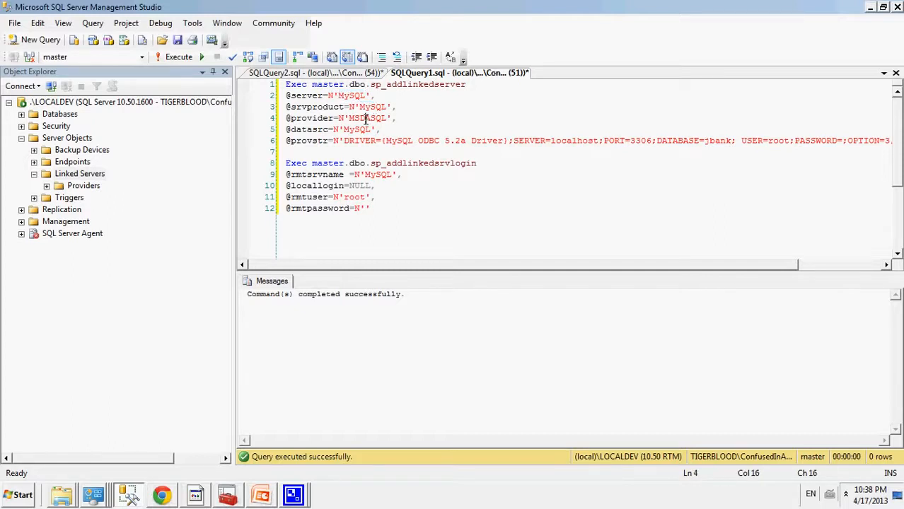
double_click(366, 118)
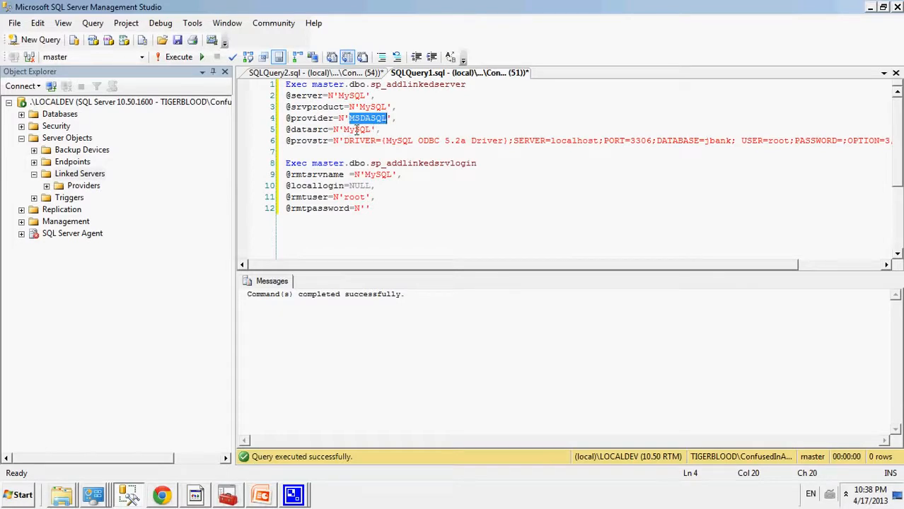
double_click(357, 130)
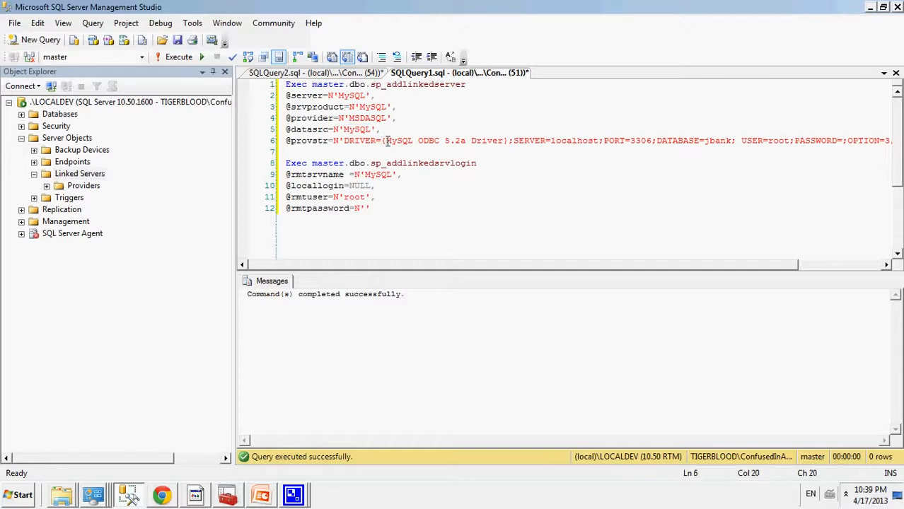
drag(386, 140, 469, 140)
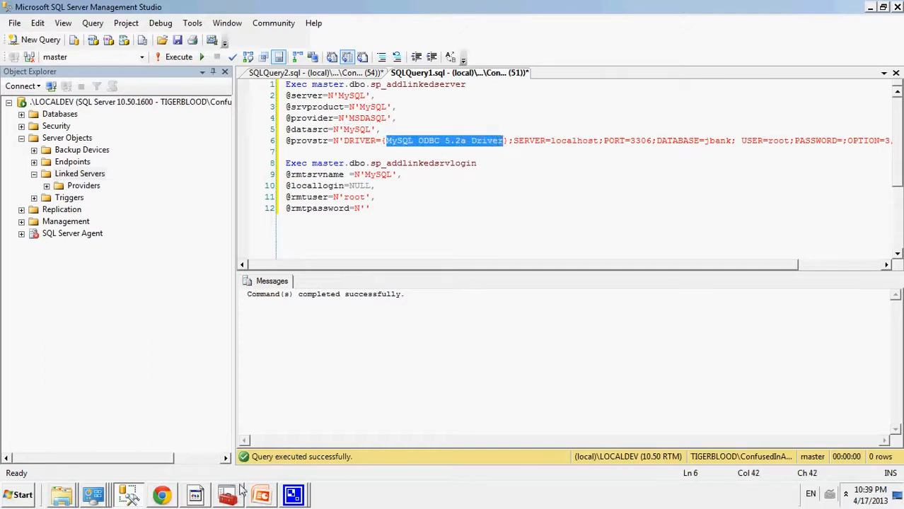
mouse_move(93, 494)
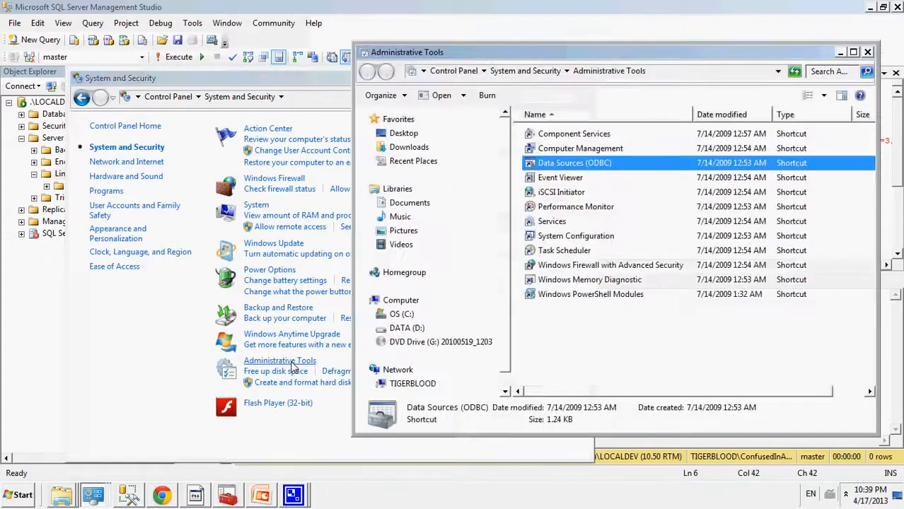
- Reopen the ODBC Data Source Administrator on its System DSN list
double_click(574, 163)
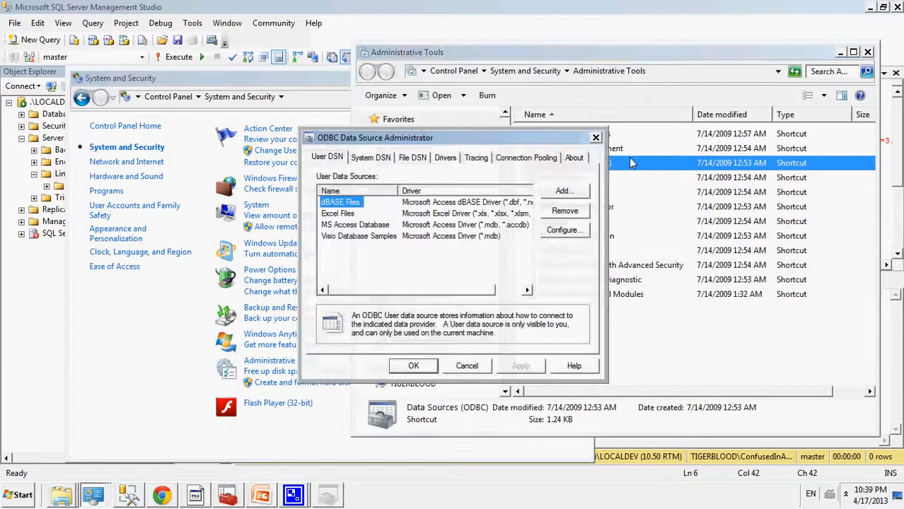
click(370, 157)
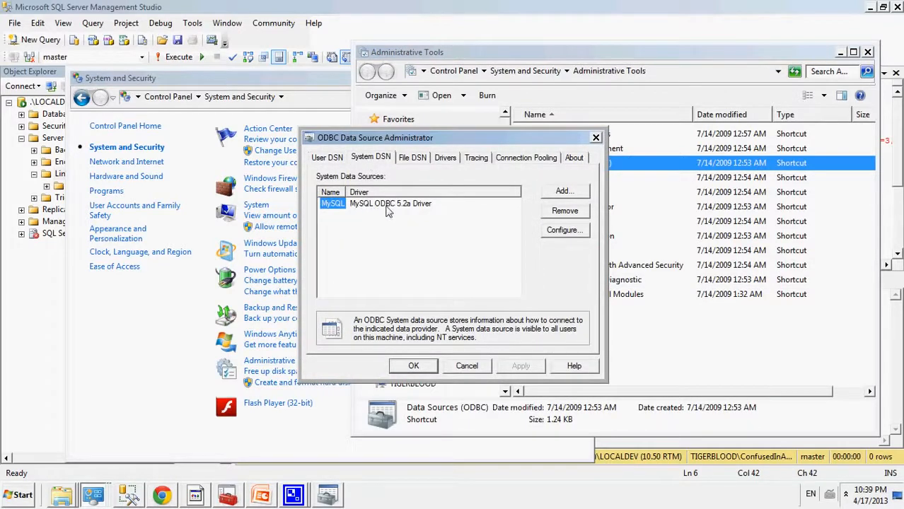
mouse_move(439, 212)
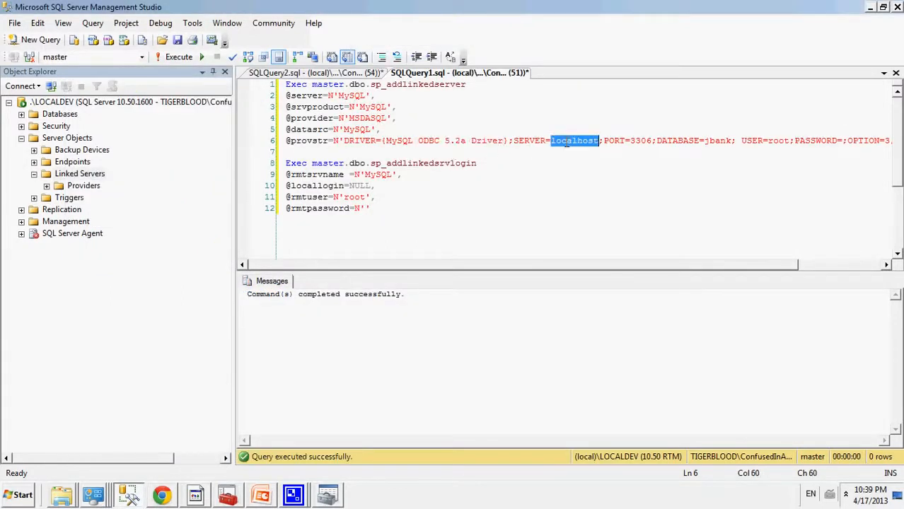
scroll(right, 3)
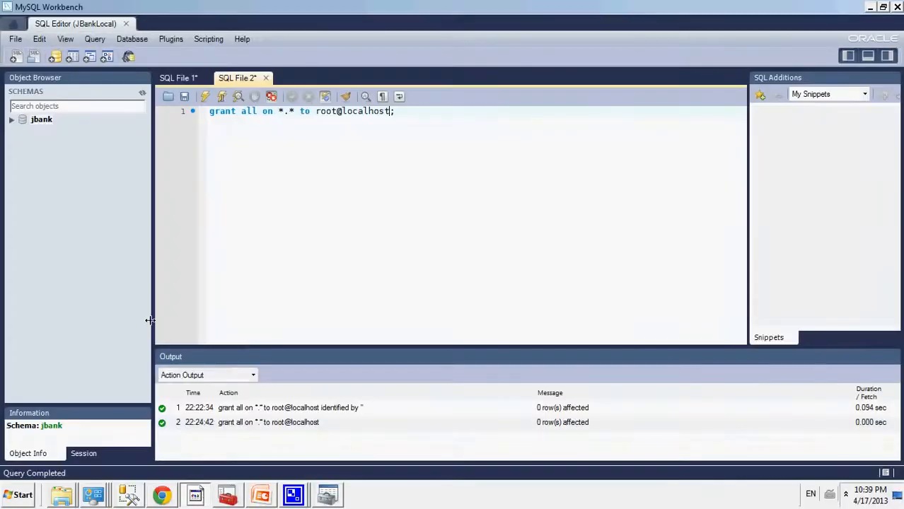
- Expand jbank in Workbench's Object Browser, then go back to Management Studio
click(12, 119)
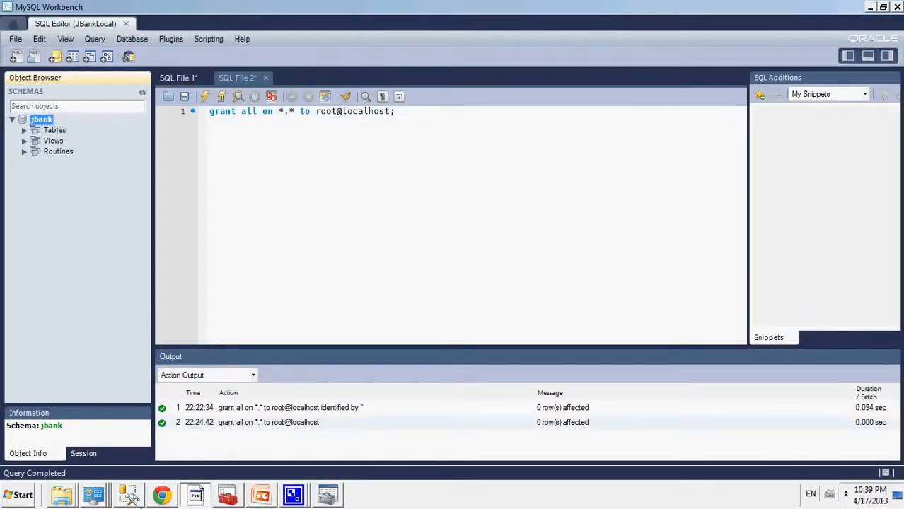
click(292, 494)
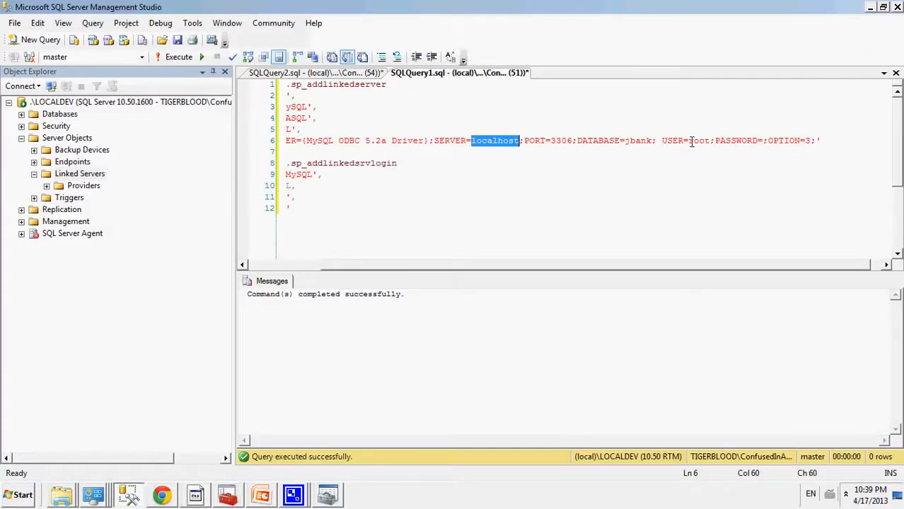
double_click(699, 140)
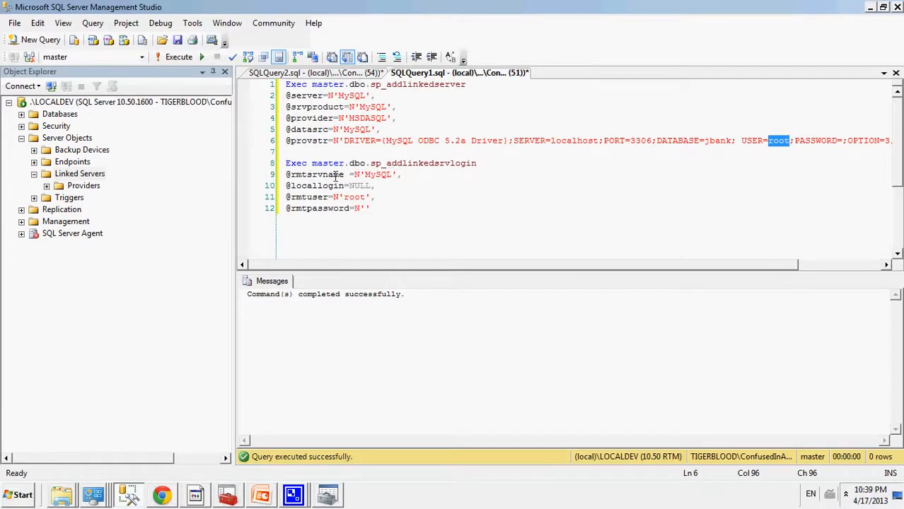
double_click(378, 175)
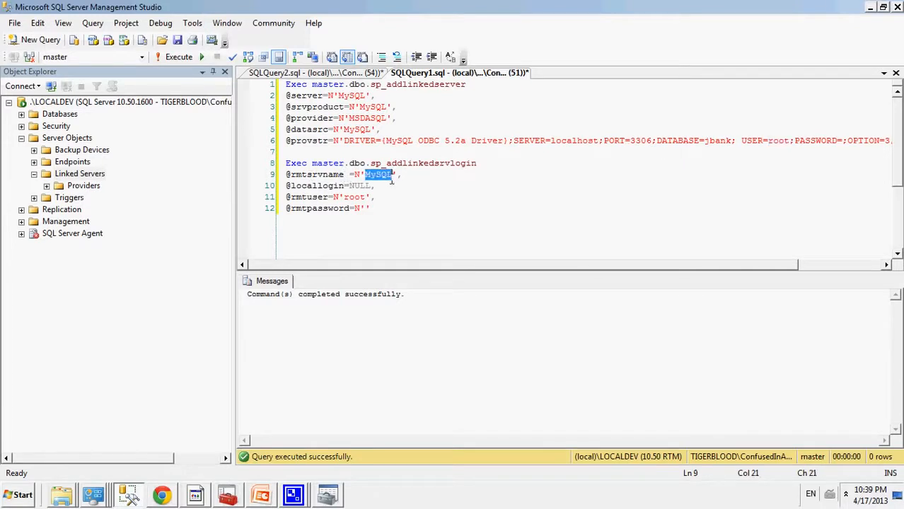
mouse_move(332, 201)
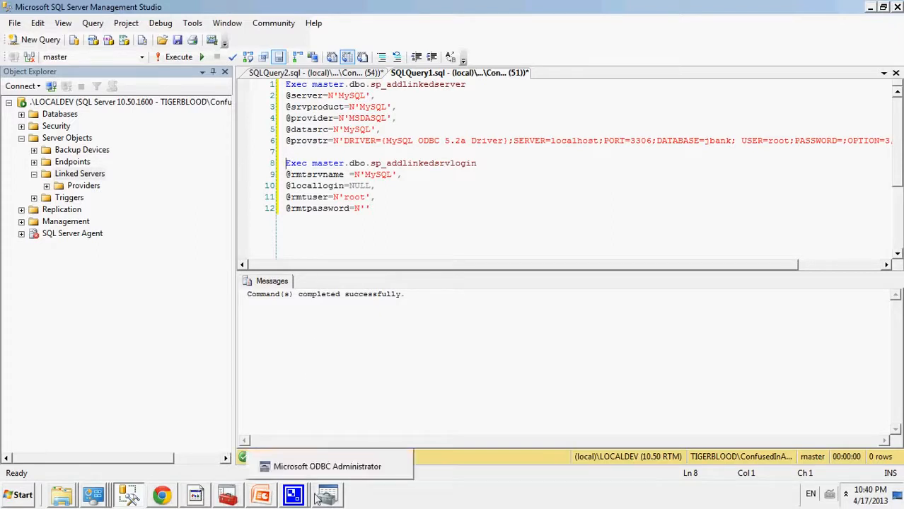
click(292, 495)
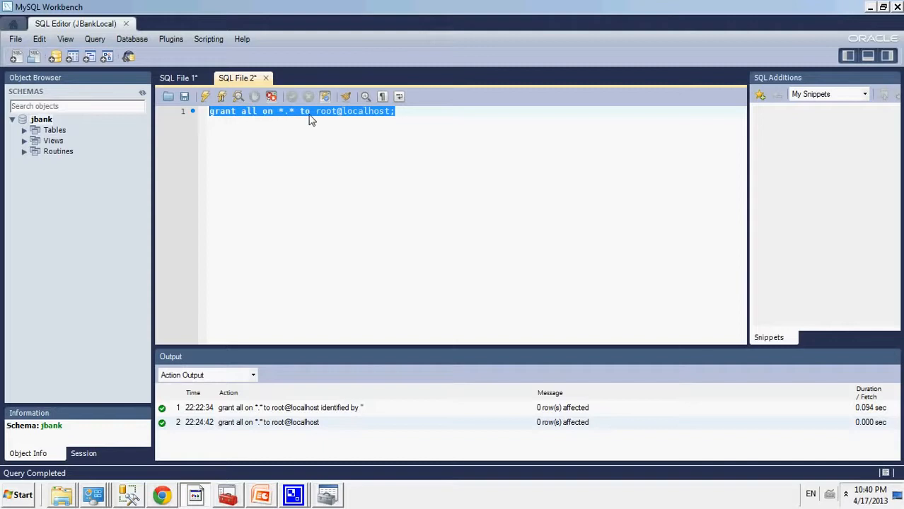
click(316, 111)
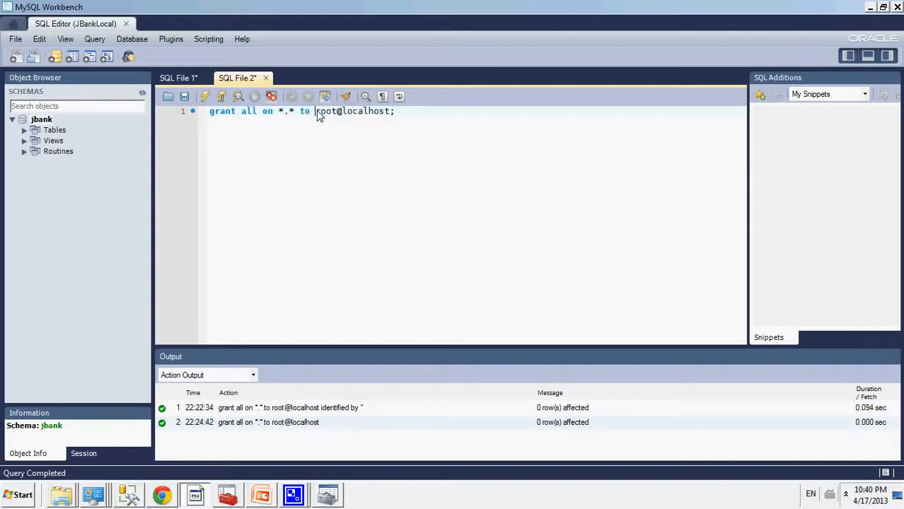
double_click(327, 111)
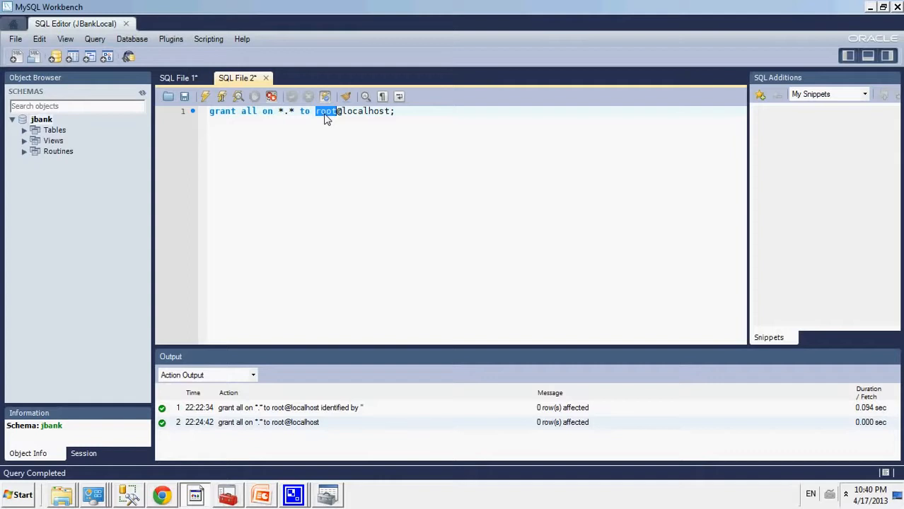
mouse_move(356, 113)
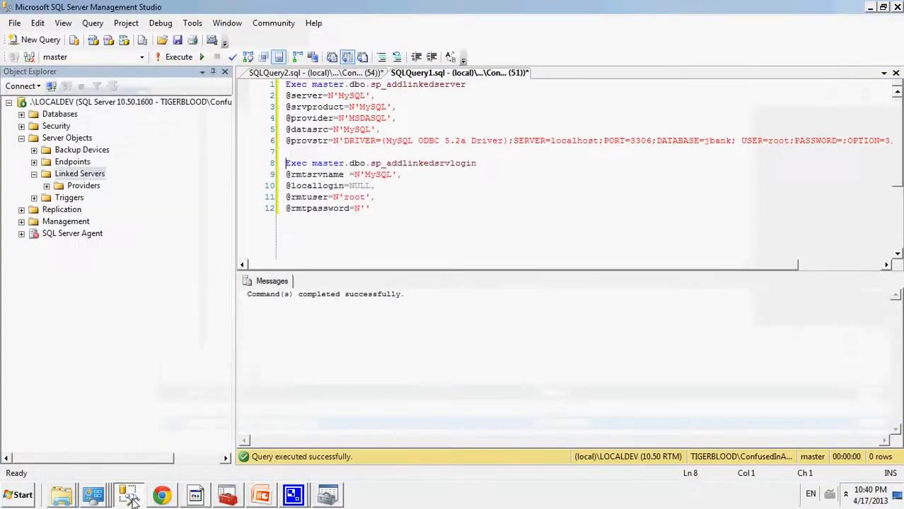
- Select the script, refresh Linked Servers, and acknowledge the successful MySQL connection test
drag(286, 151, 371, 208)
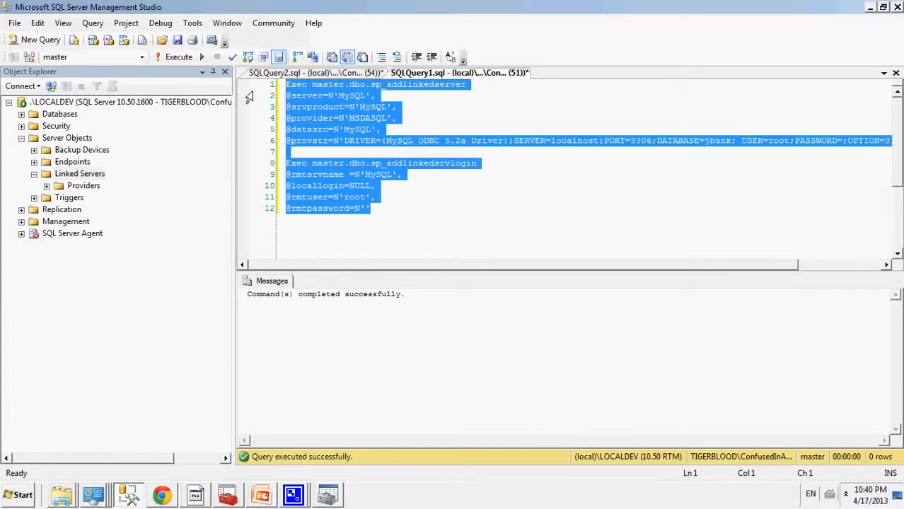
mouse_move(178, 57)
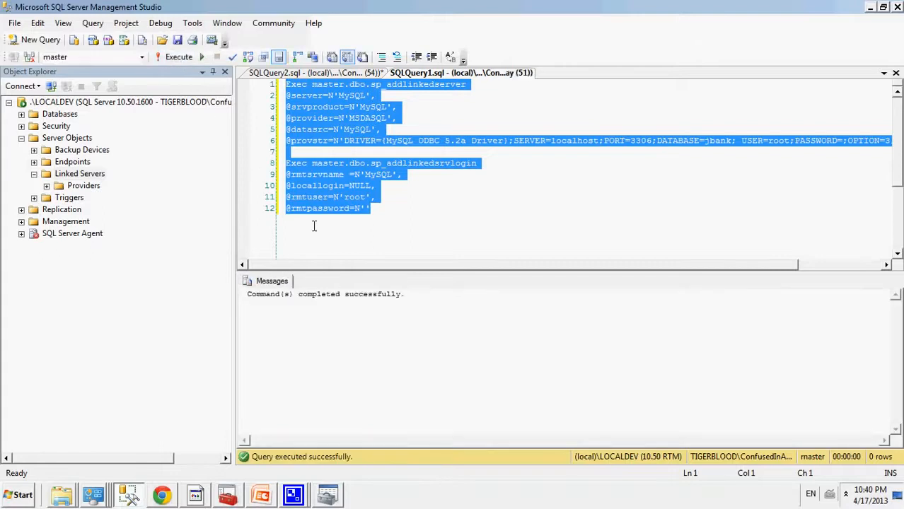
click(79, 174)
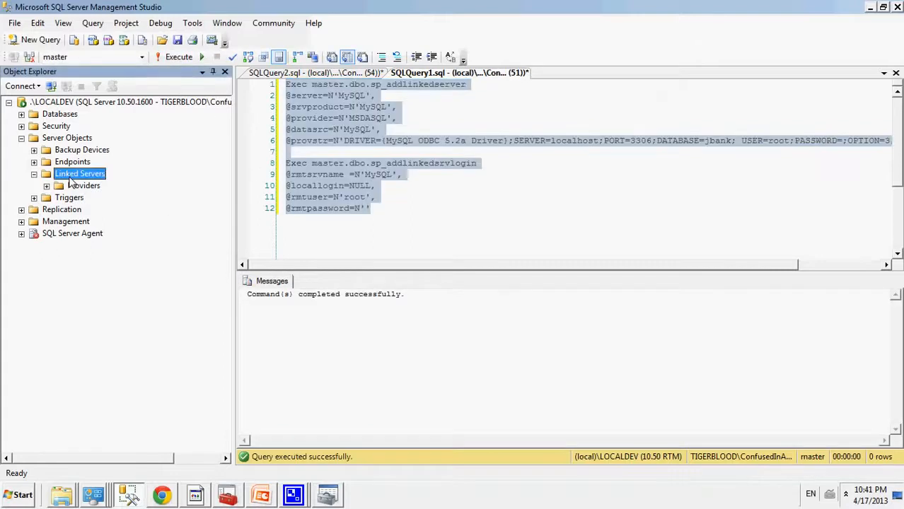
right_click(80, 174)
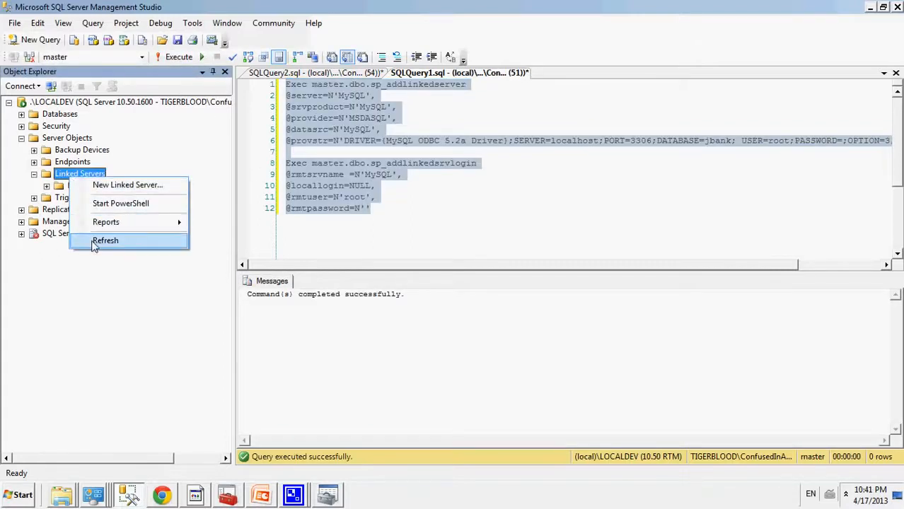
click(105, 240)
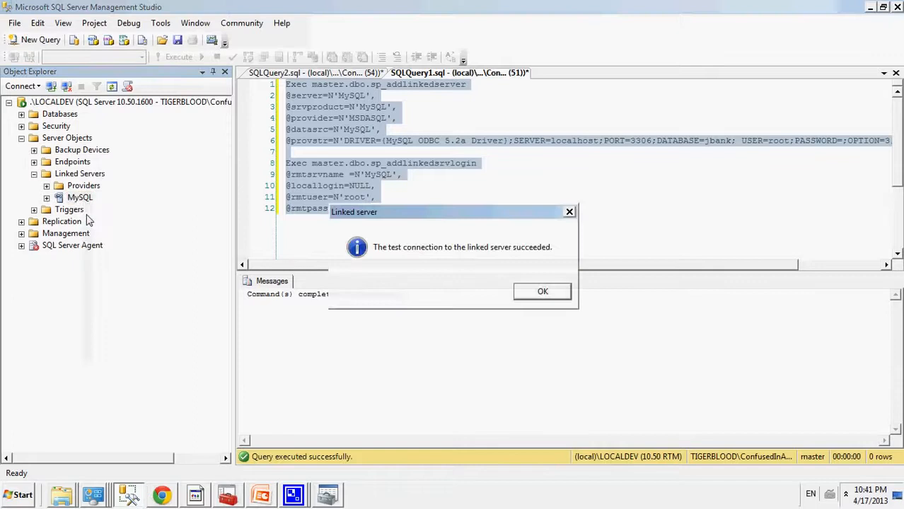
mouse_move(495, 264)
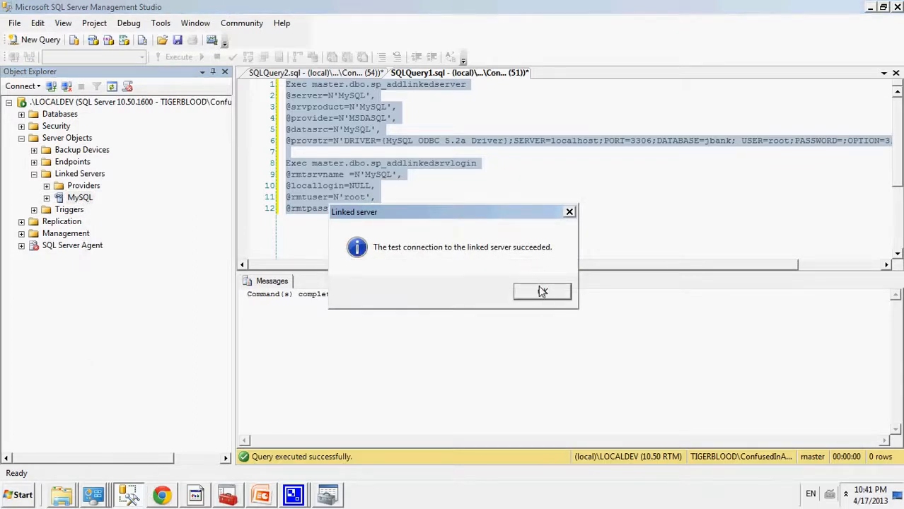
click(542, 292)
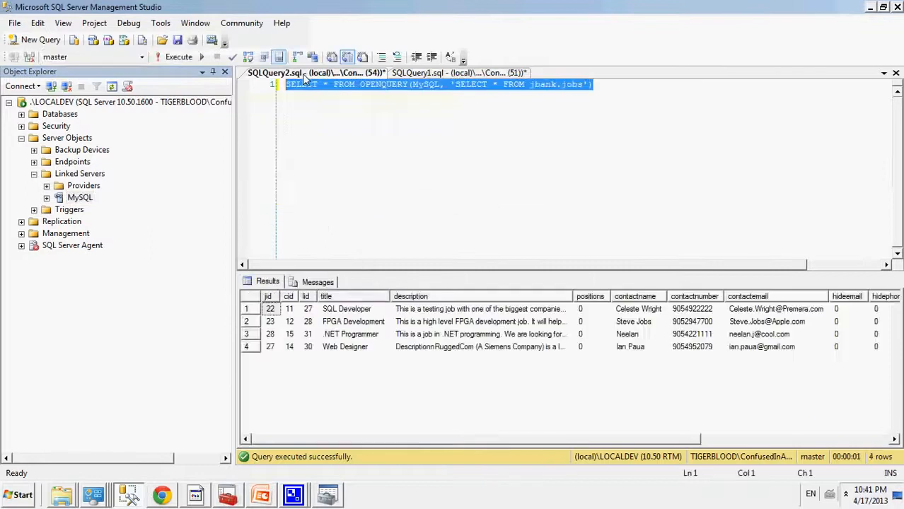
- Switch to the SQLQuery2.sql tab holding the OPENQUERY on jbank.jobs
click(307, 84)
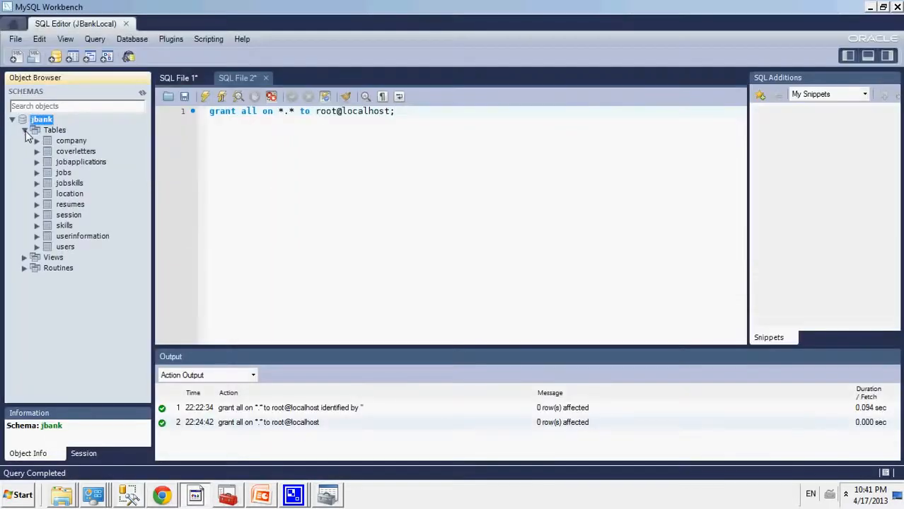
- Replace the grant statement with 'select * from jobs' and run it in MySQL Workbench
click(37, 173)
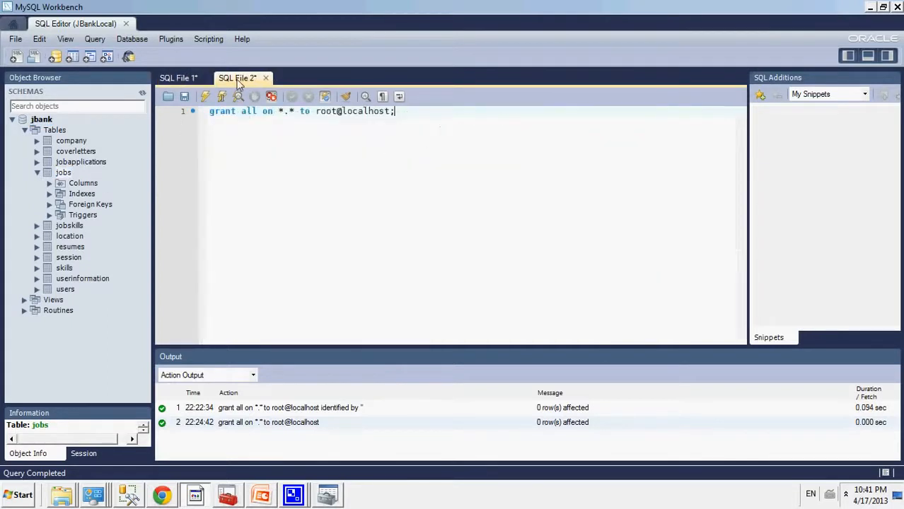
triple_click(301, 111)
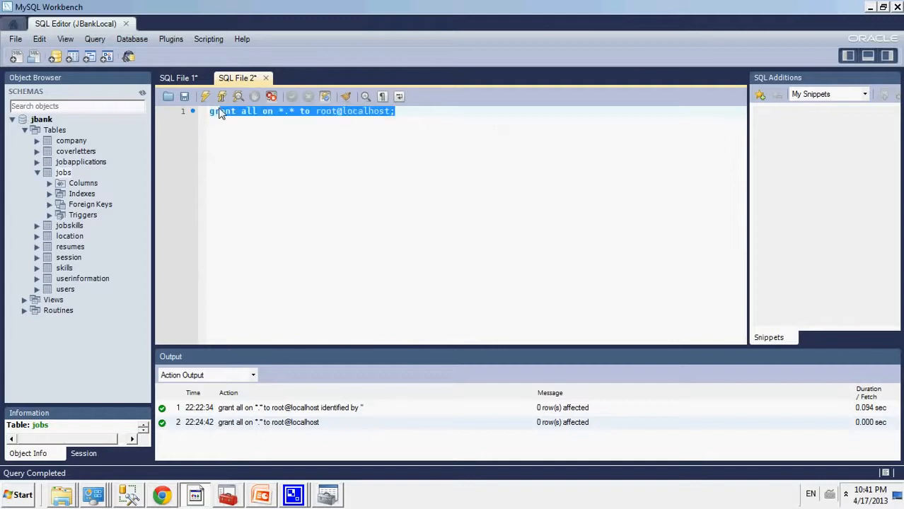
text(select *)
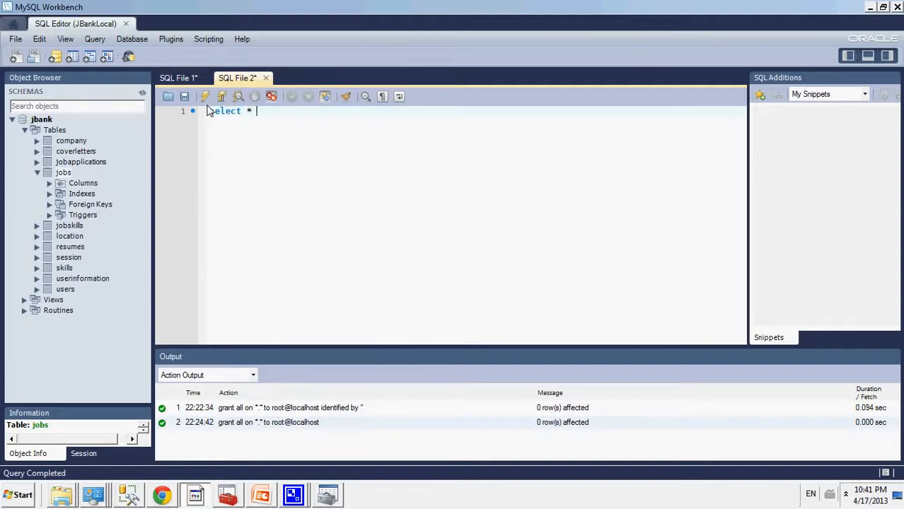
text(from jobs)
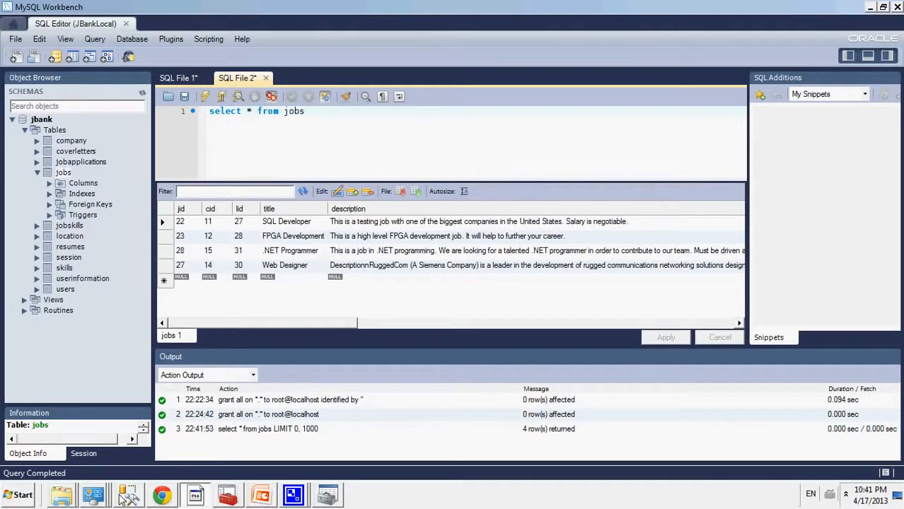
click(128, 495)
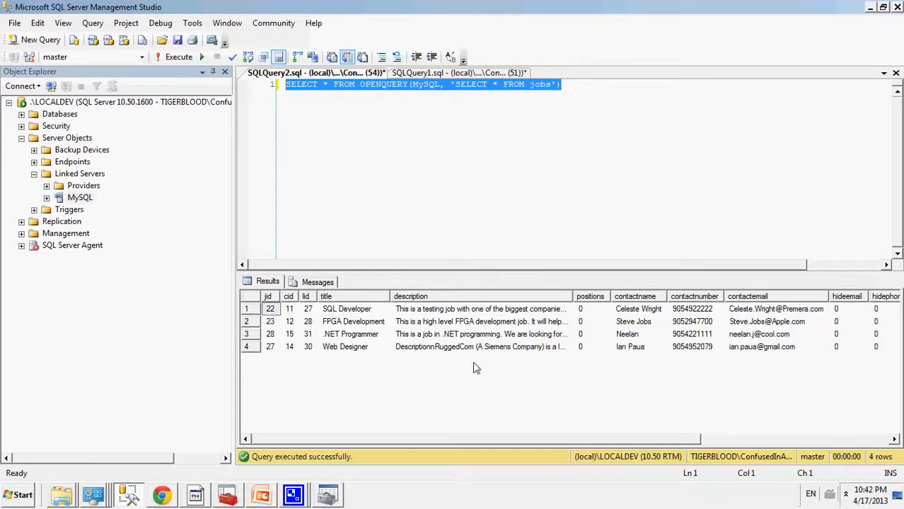
mouse_move(467, 318)
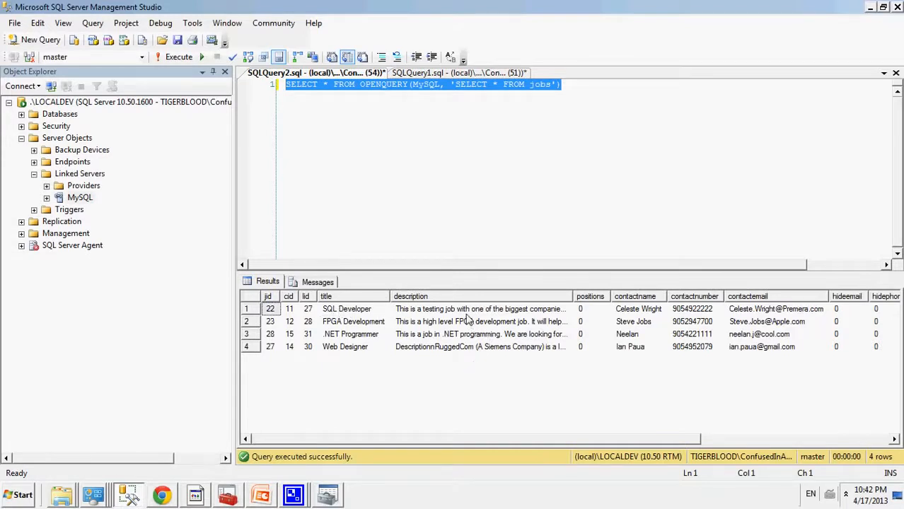
mouse_move(88, 214)
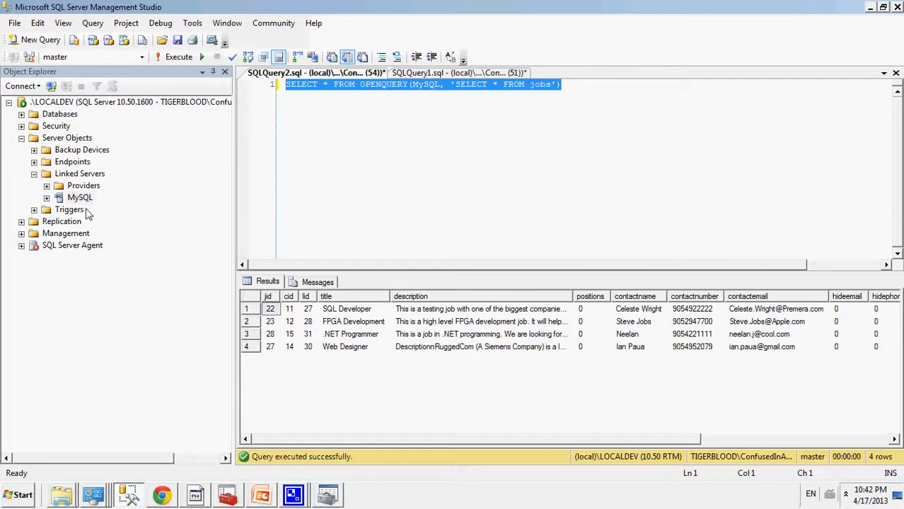
mouse_move(80, 207)
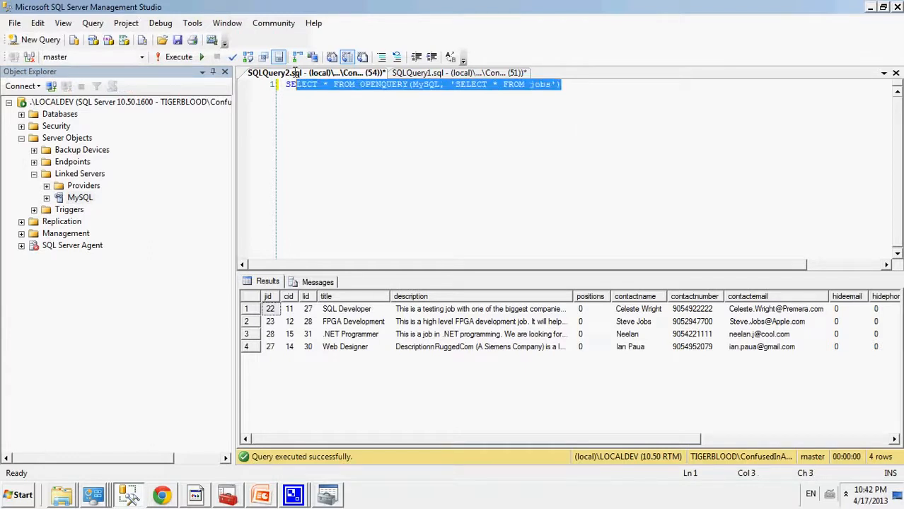
click(300, 123)
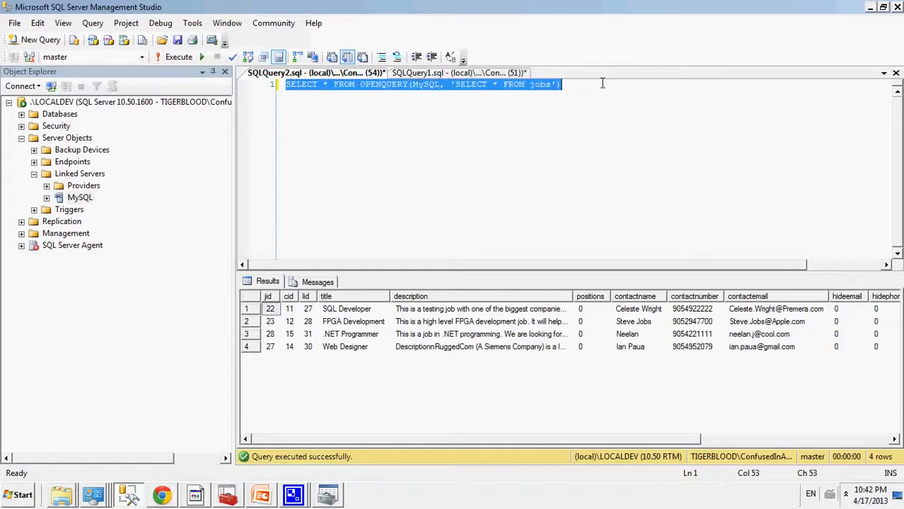
click(561, 84)
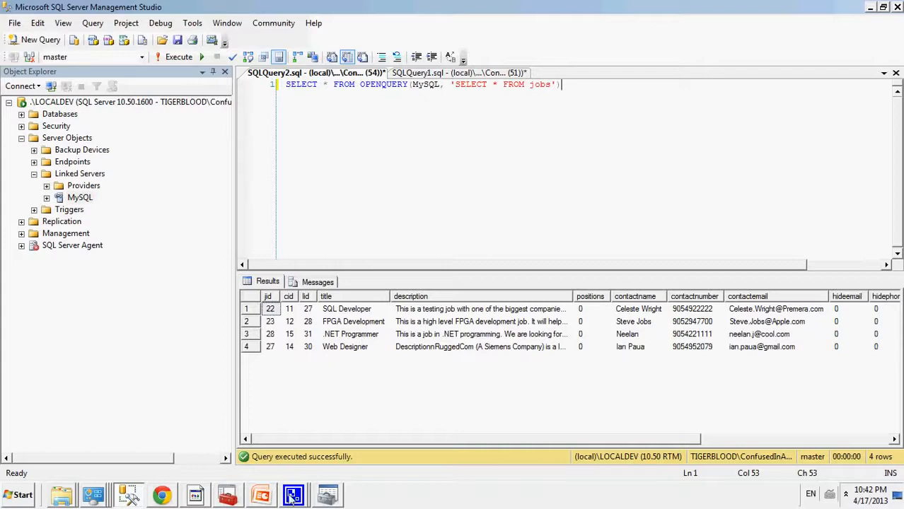
click(293, 494)
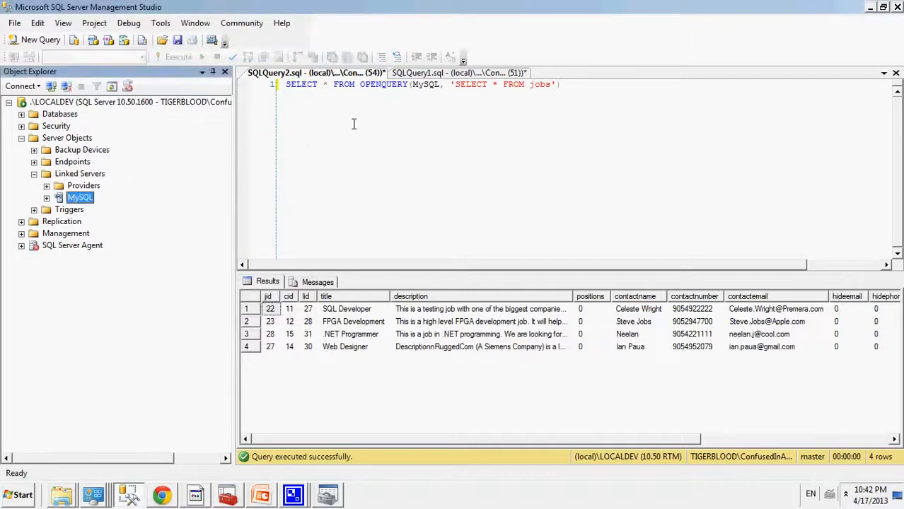
click(287, 84)
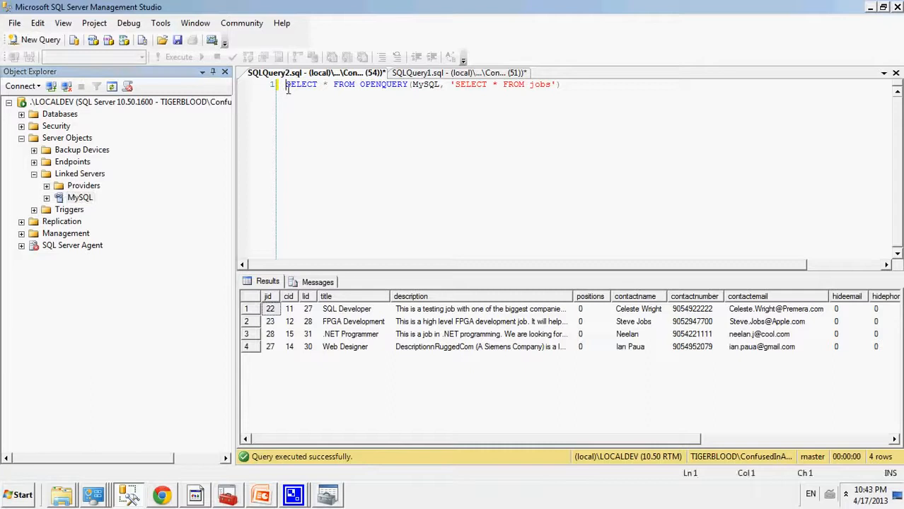